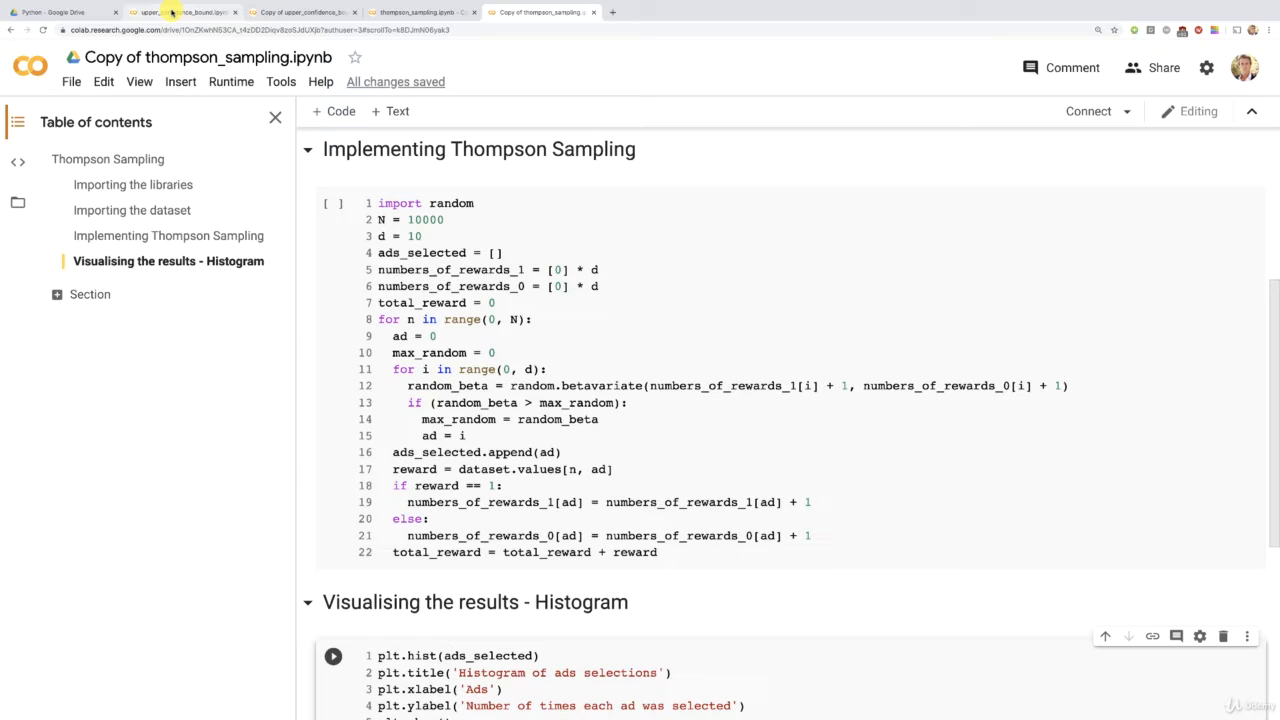
{"action": "mouse_move", "coordinate": [180, 12]}
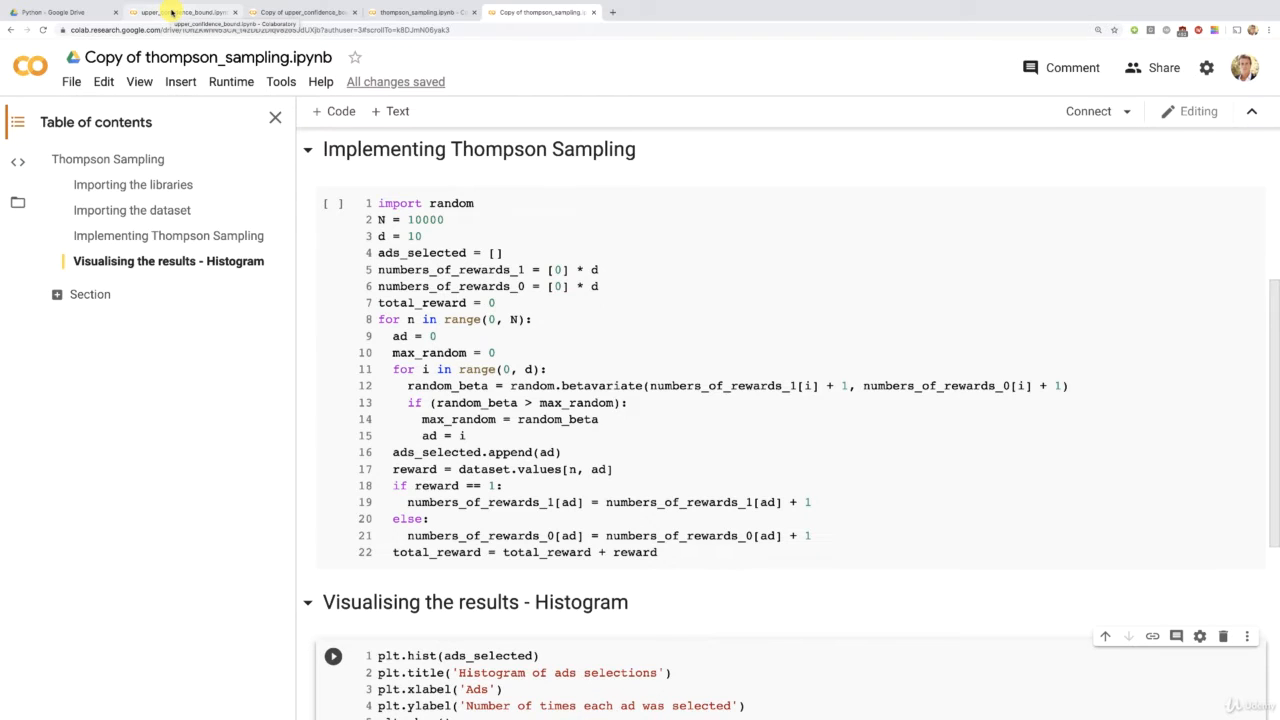
Show the original UCB notebook's table of contents and scroll to its histogram with ad 4 most selected
{"action": "left_click", "coordinate": [184, 12]}
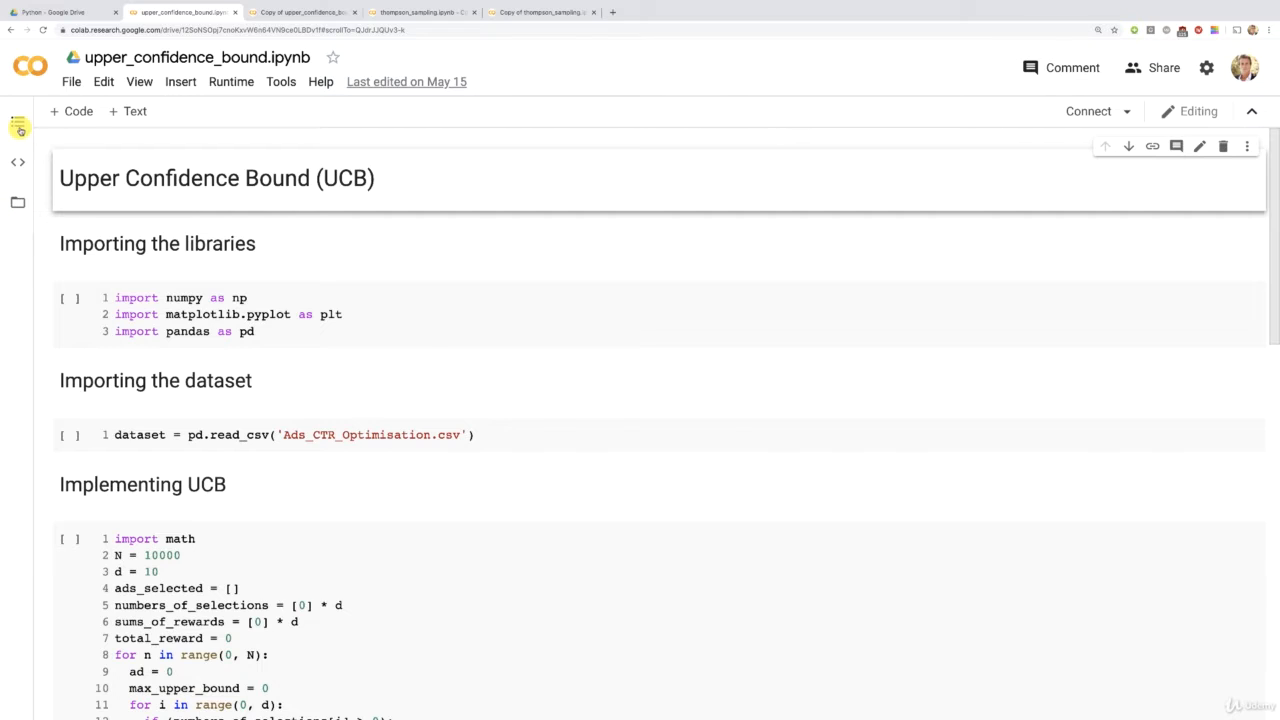
{"action": "left_click", "coordinate": [18, 124]}
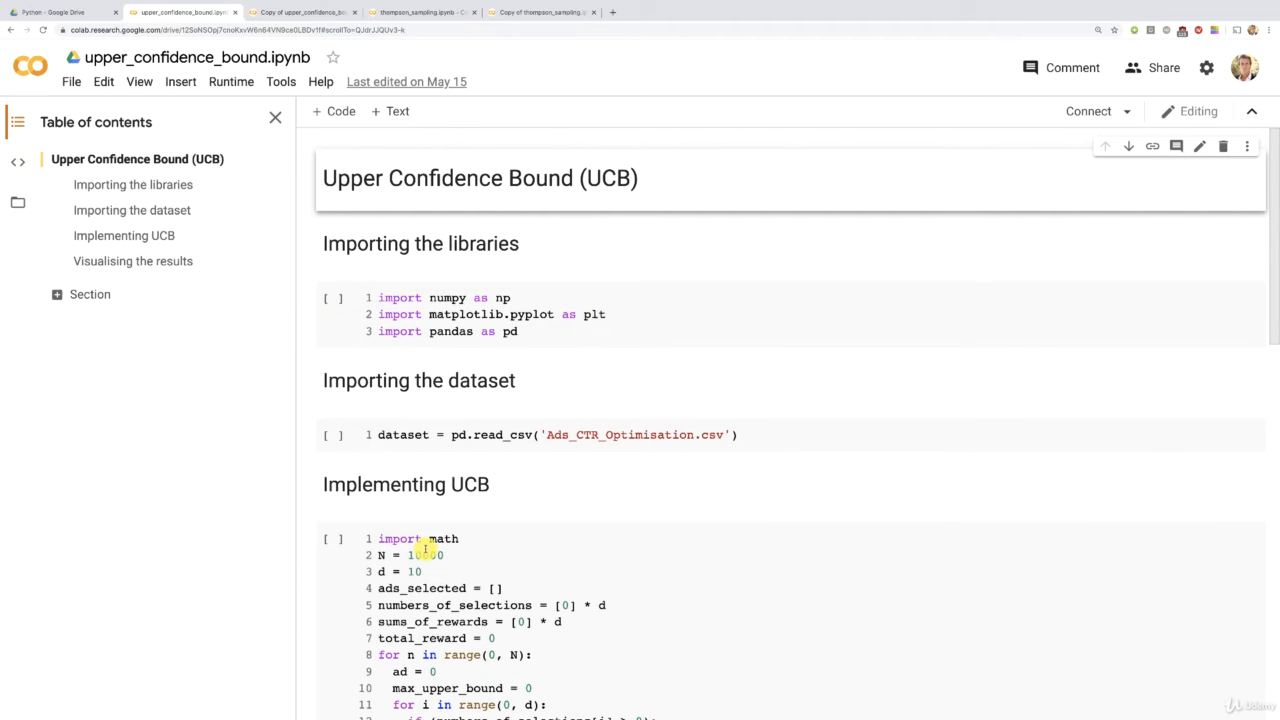
{"action": "scroll", "scroll_direction": "down", "scroll_amount": 3}
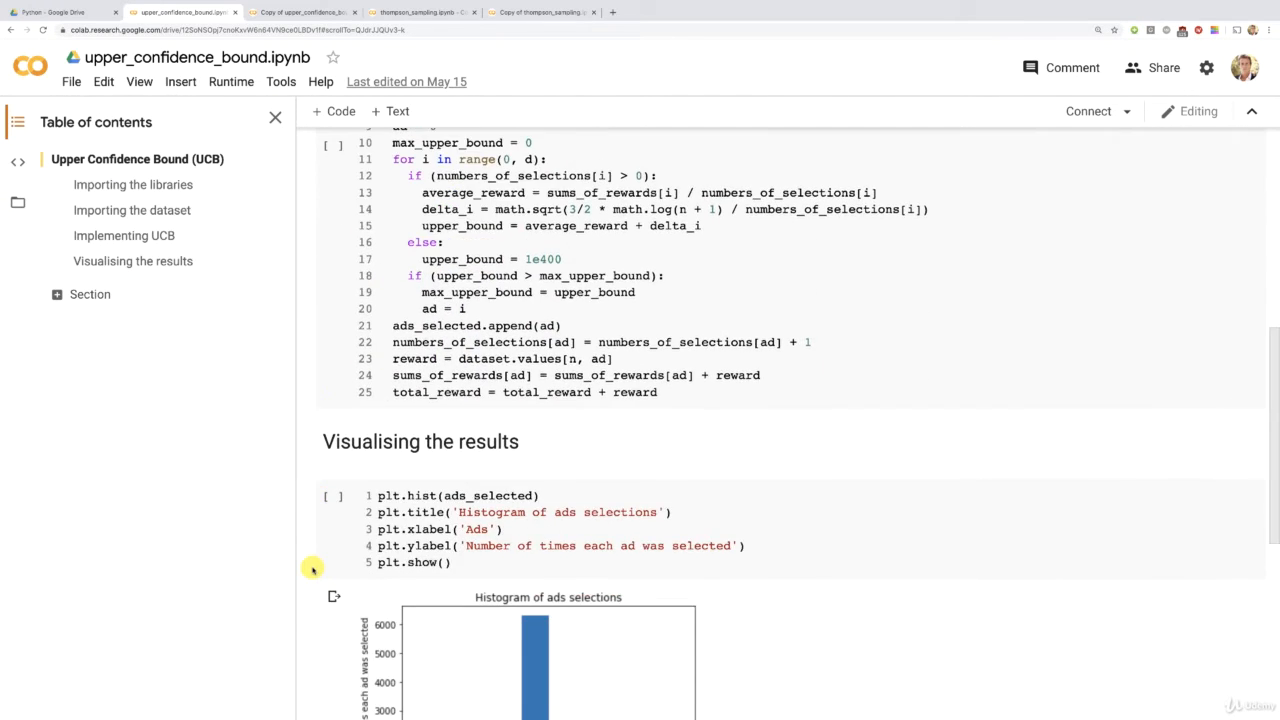
{"action": "scroll", "scroll_direction": "down", "scroll_amount": 3}
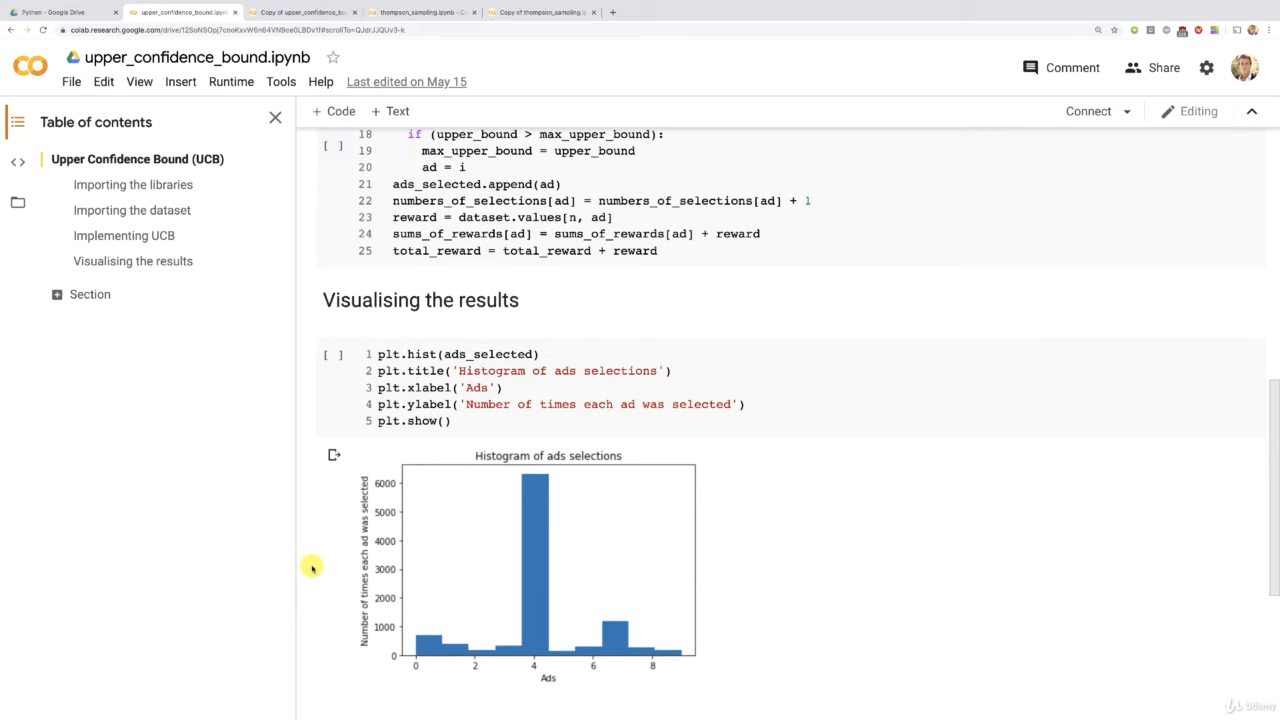
{"action": "mouse_move", "coordinate": [532, 668]}
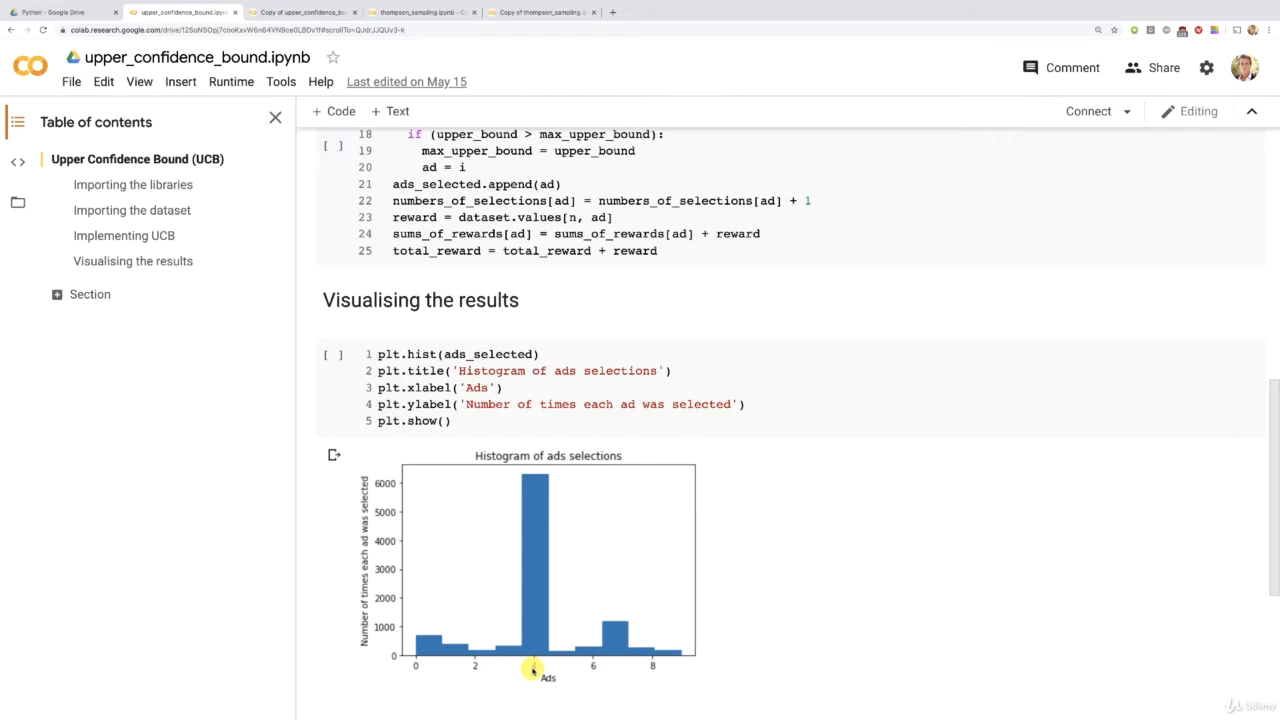
{"action": "scroll", "scroll_direction": "down", "scroll_amount": 3}
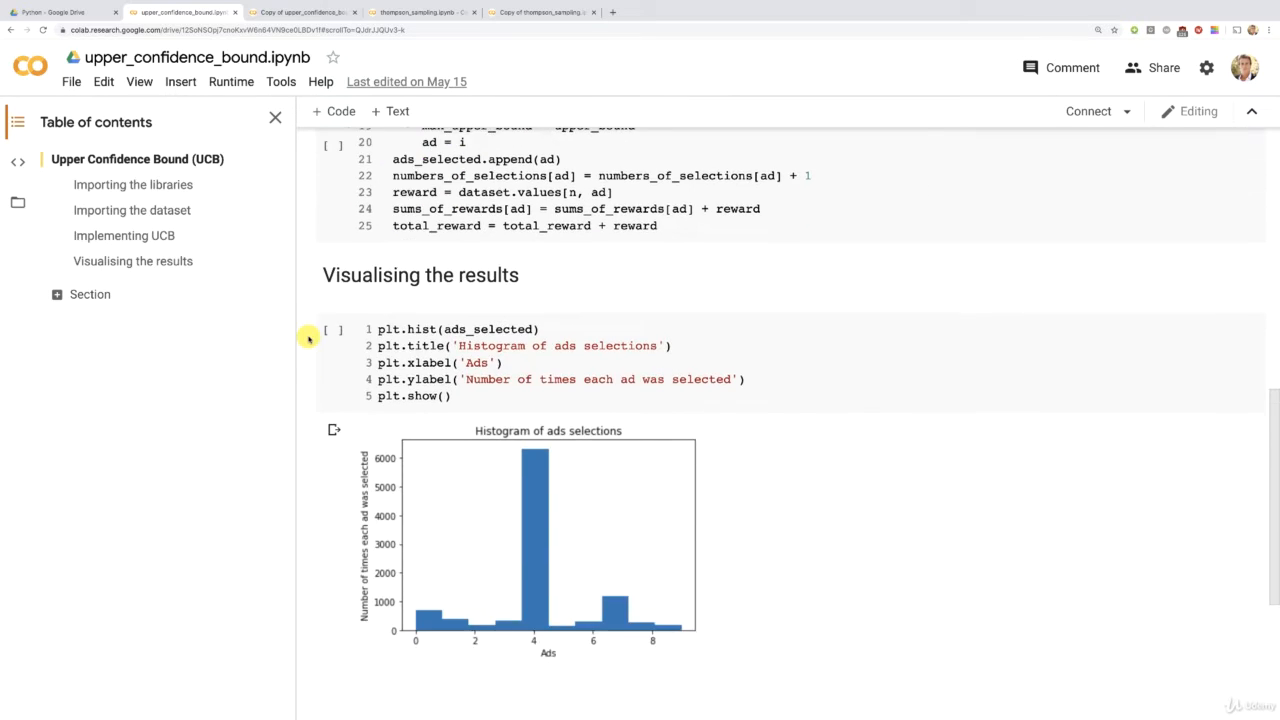
{"action": "mouse_move", "coordinate": [536, 504]}
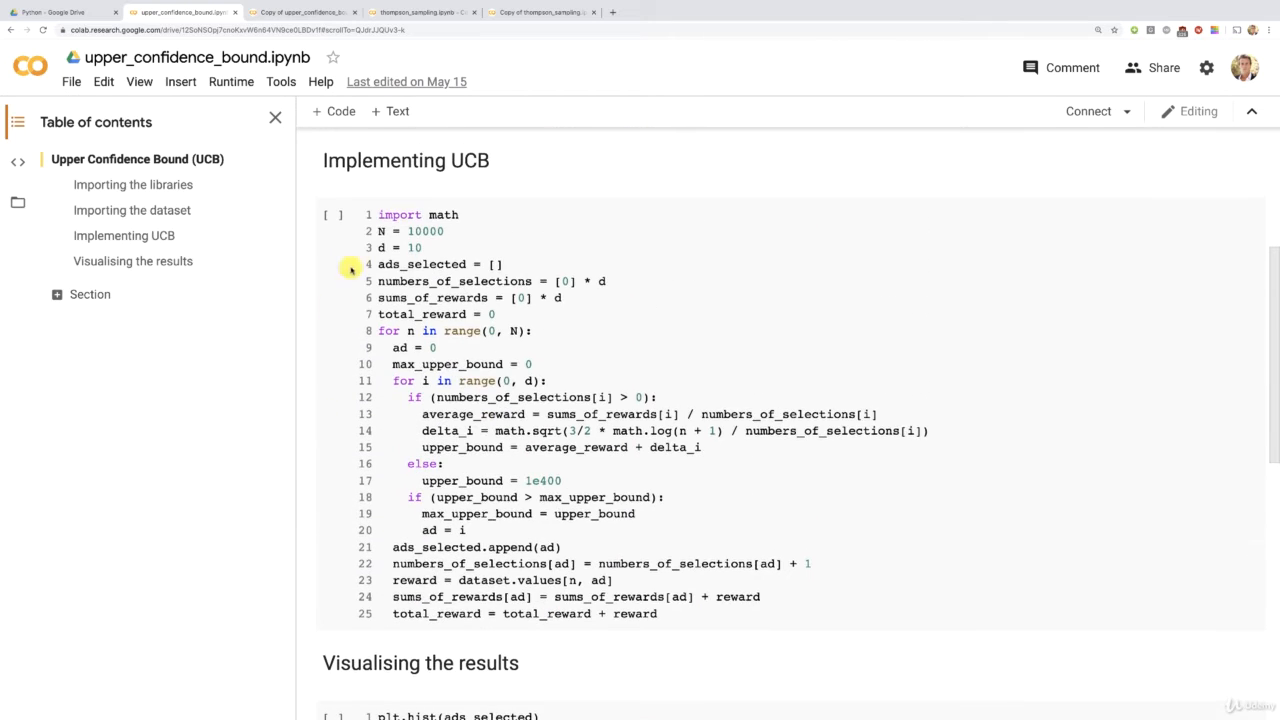
{"action": "mouse_move", "coordinate": [300, 344]}
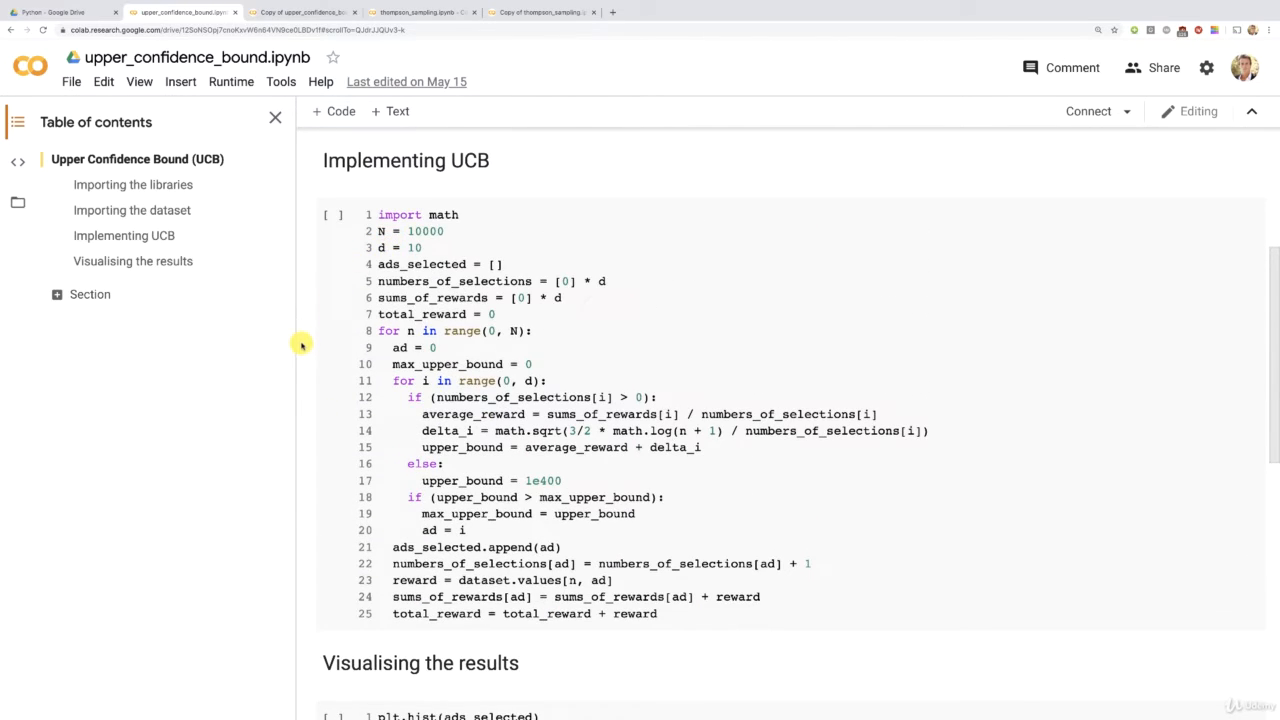
{"action": "scroll", "scroll_direction": "down", "scroll_amount": 3}
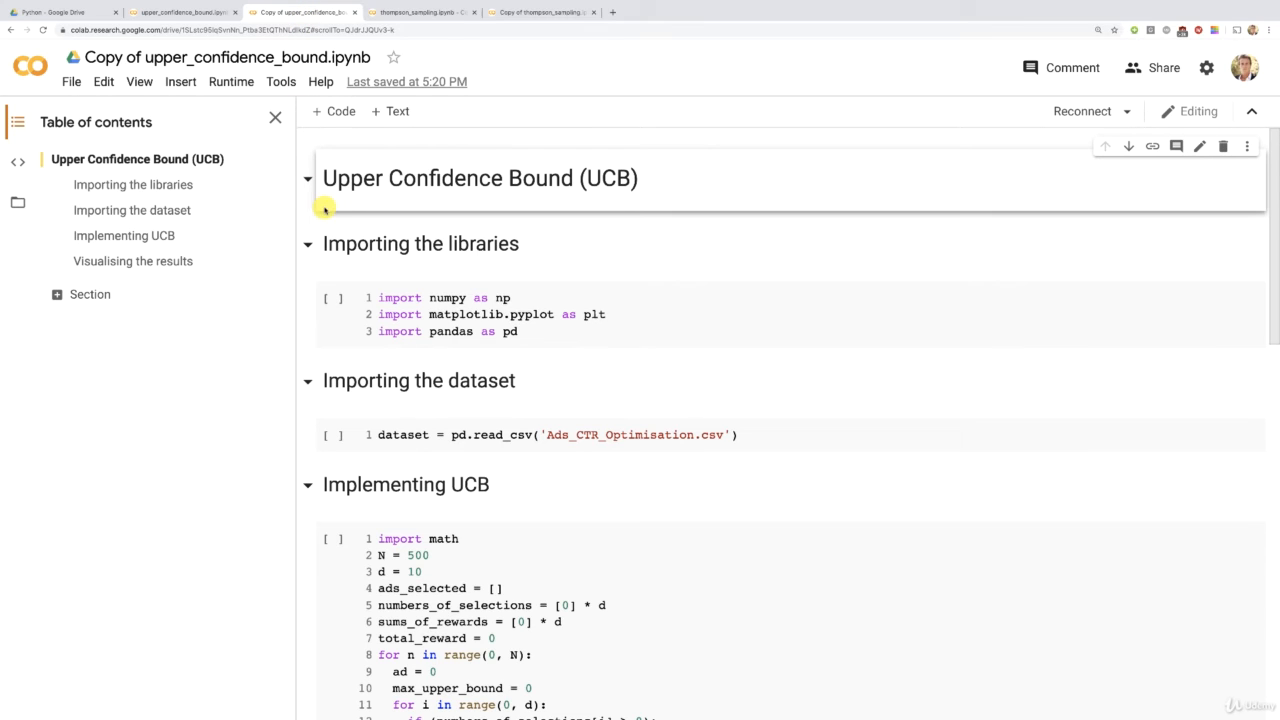
Scroll the UCB copy past the N = 500 code to its histogram of ad selections
{"action": "scroll", "scroll_direction": "down", "scroll_amount": 3}
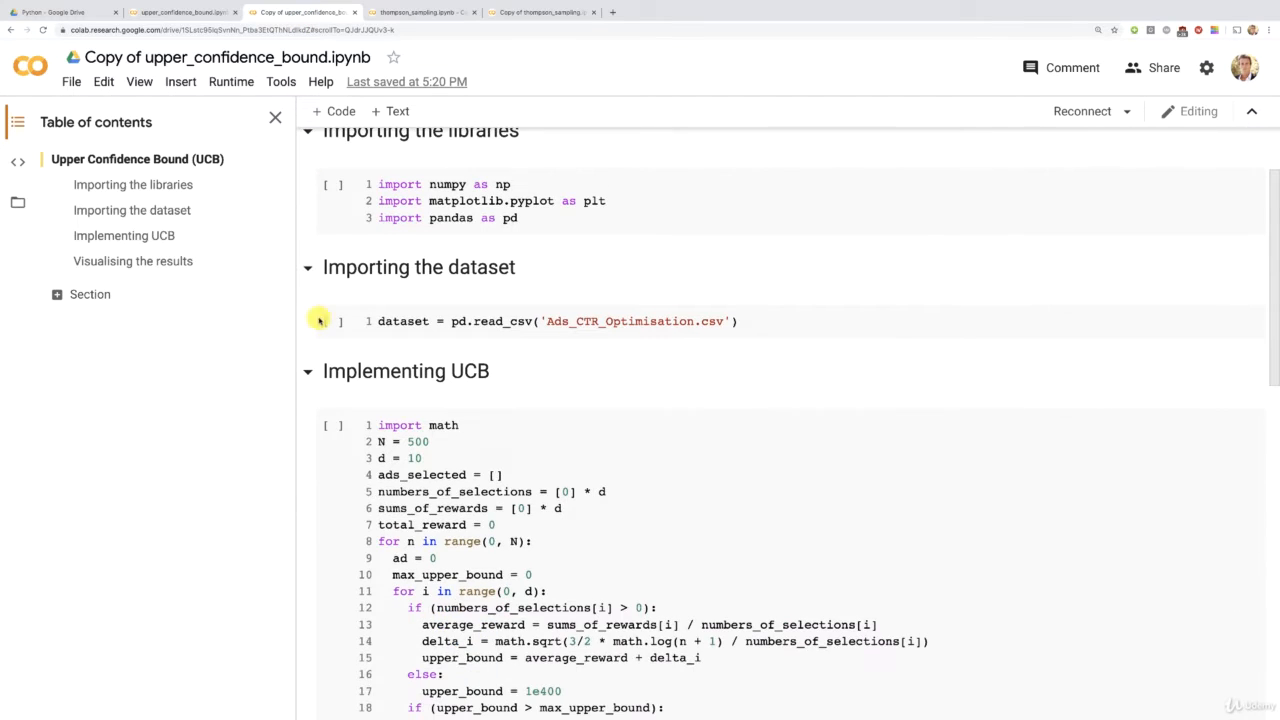
{"action": "mouse_move", "coordinate": [308, 448]}
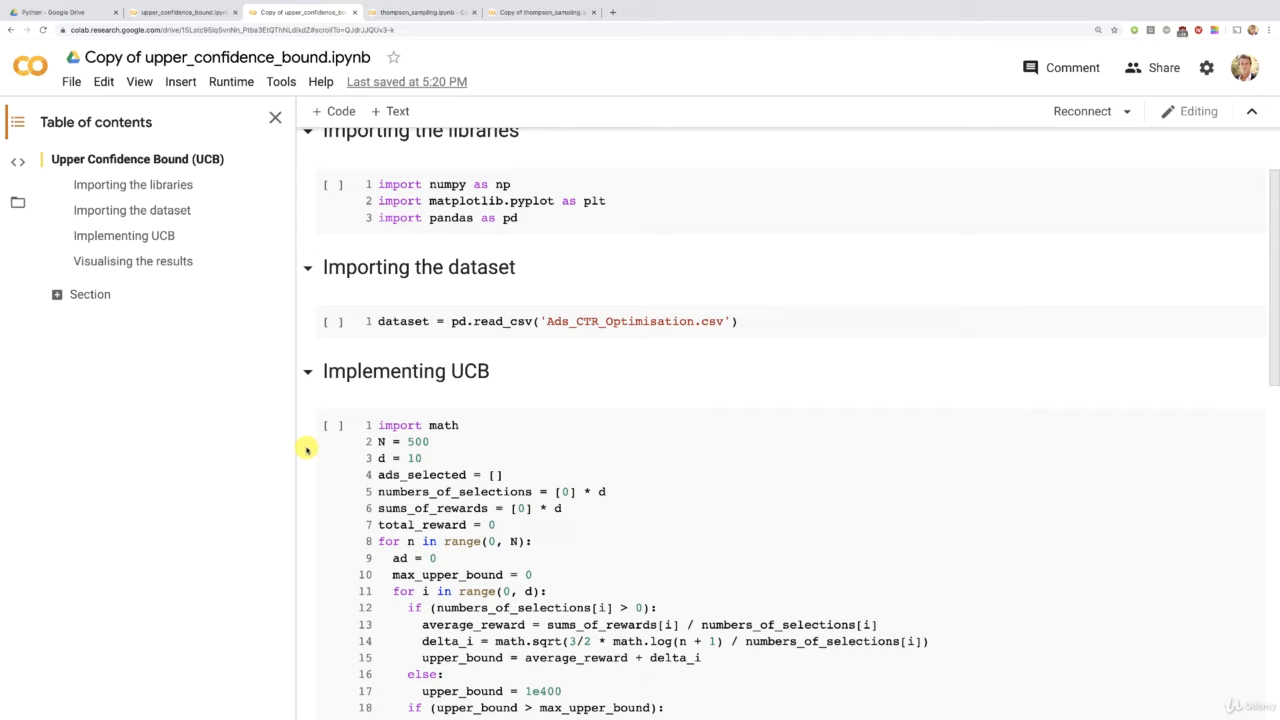
{"action": "scroll", "scroll_direction": "down", "scroll_amount": 3}
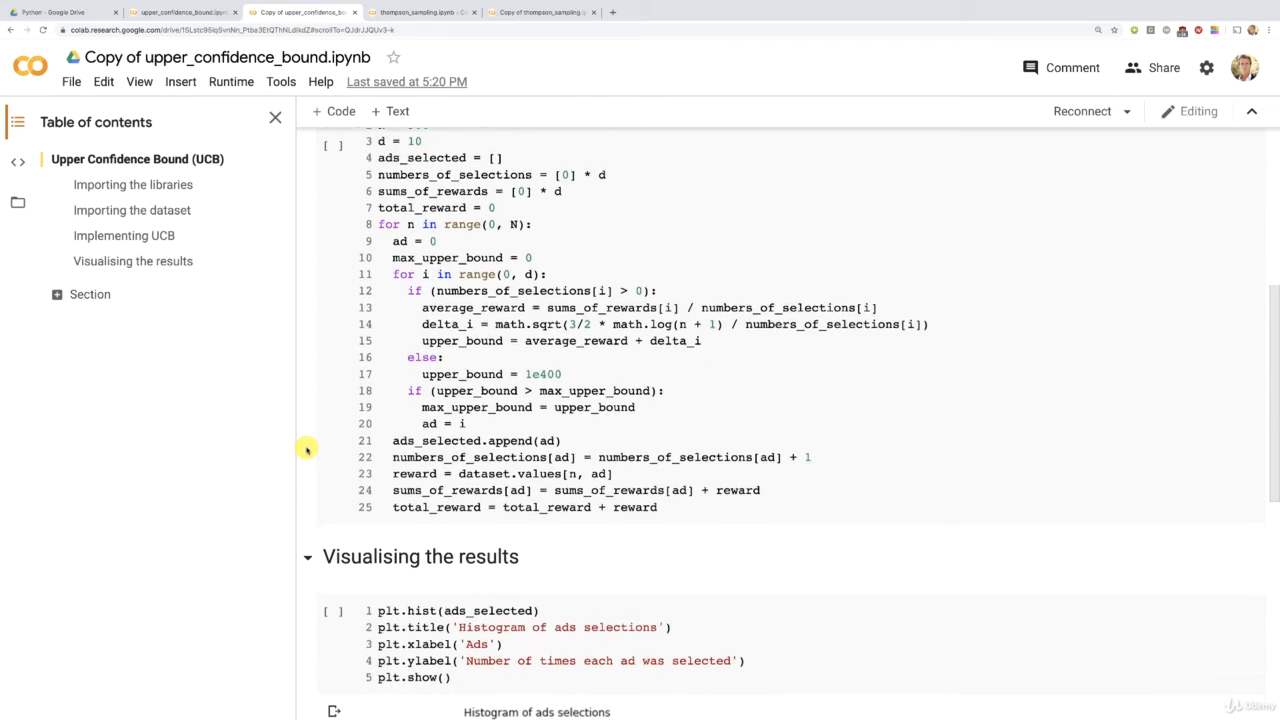
{"action": "scroll", "scroll_direction": "down", "scroll_amount": 3}
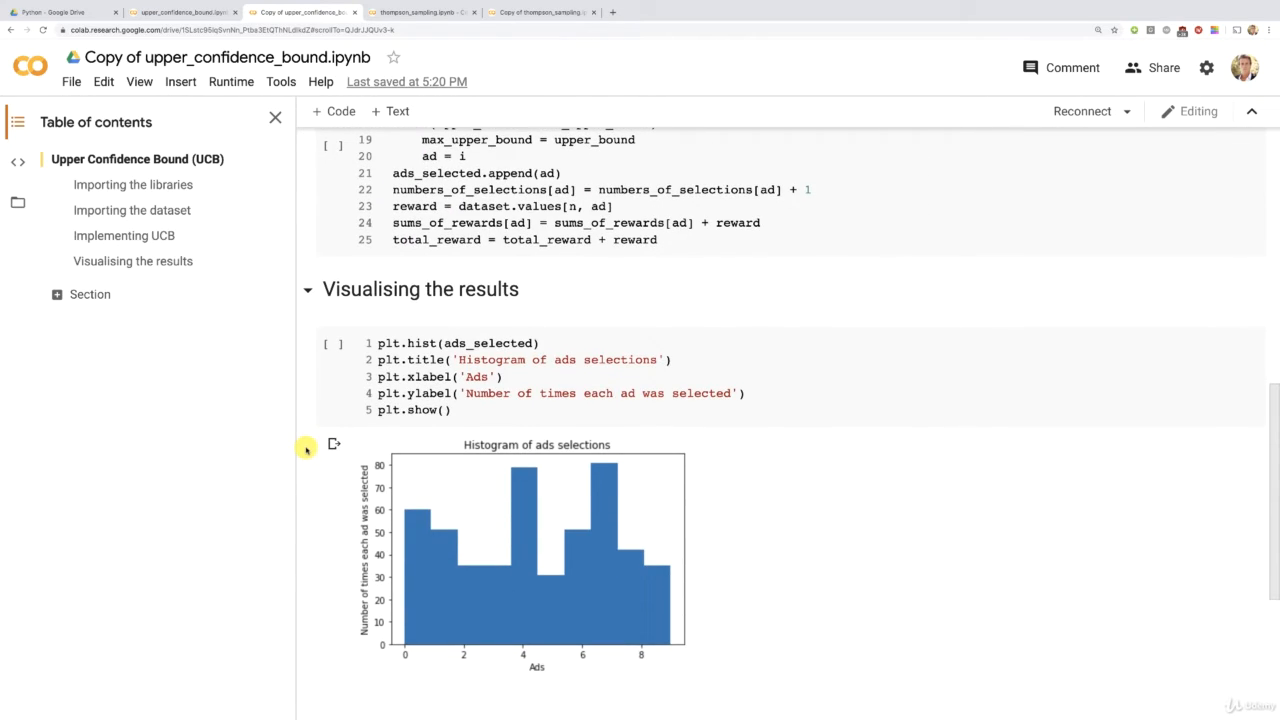
{"action": "mouse_move", "coordinate": [528, 648]}
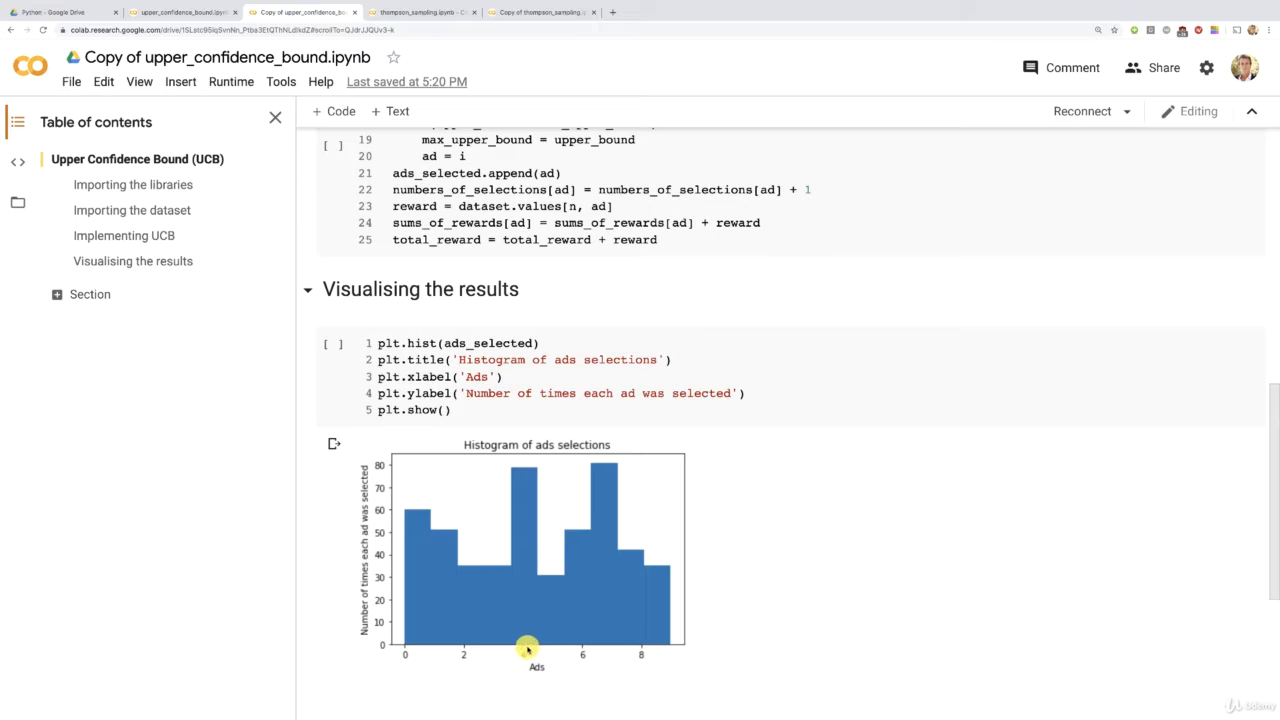
{"action": "mouse_move", "coordinate": [528, 660]}
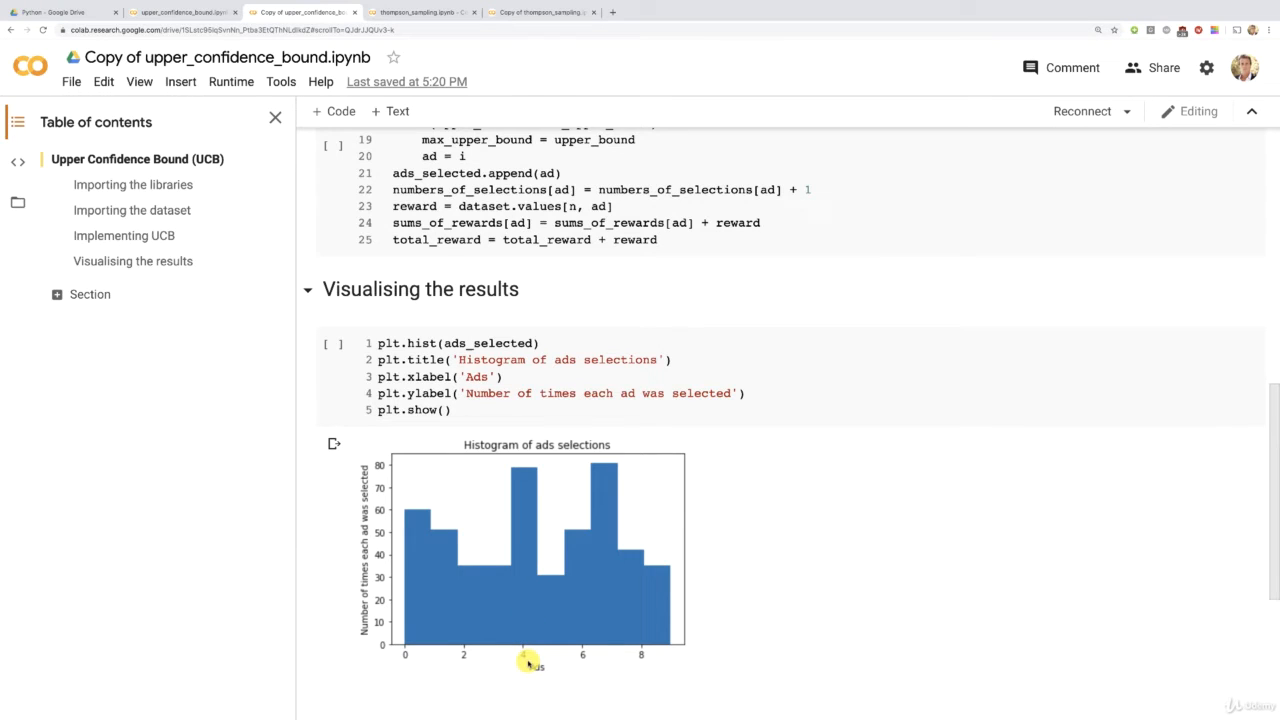
{"action": "mouse_move", "coordinate": [528, 580]}
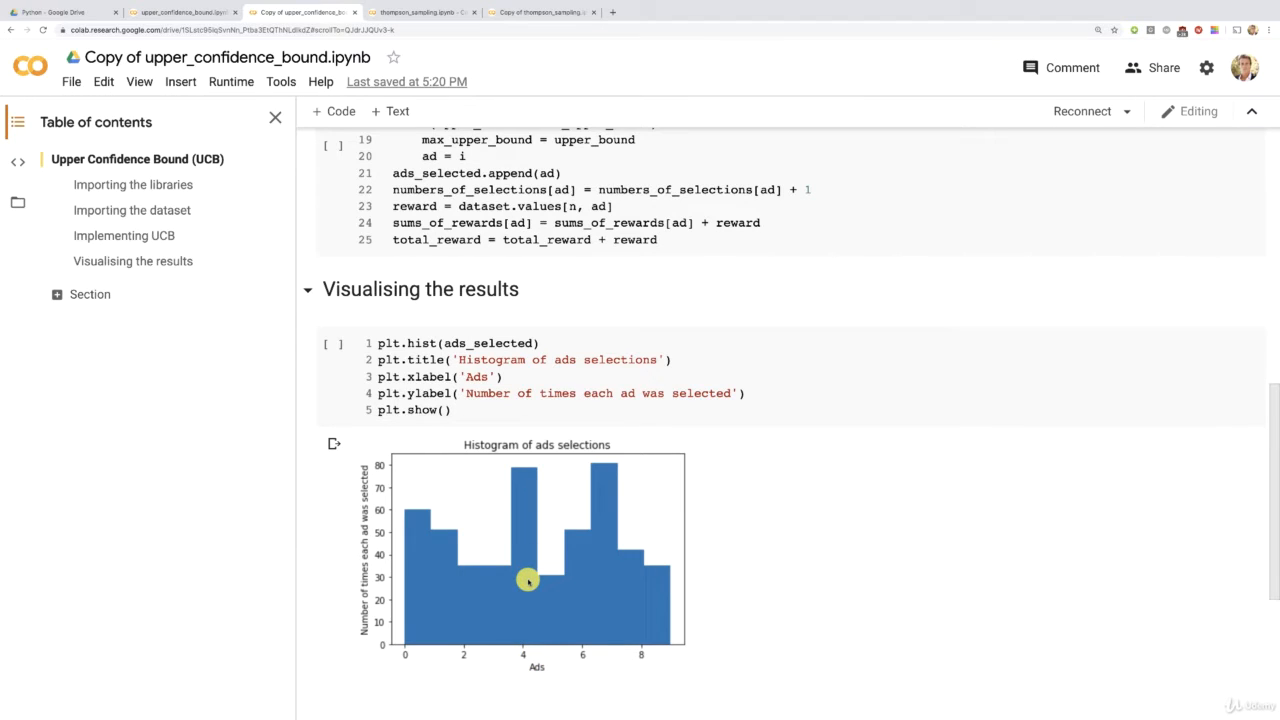
{"action": "mouse_move", "coordinate": [596, 640]}
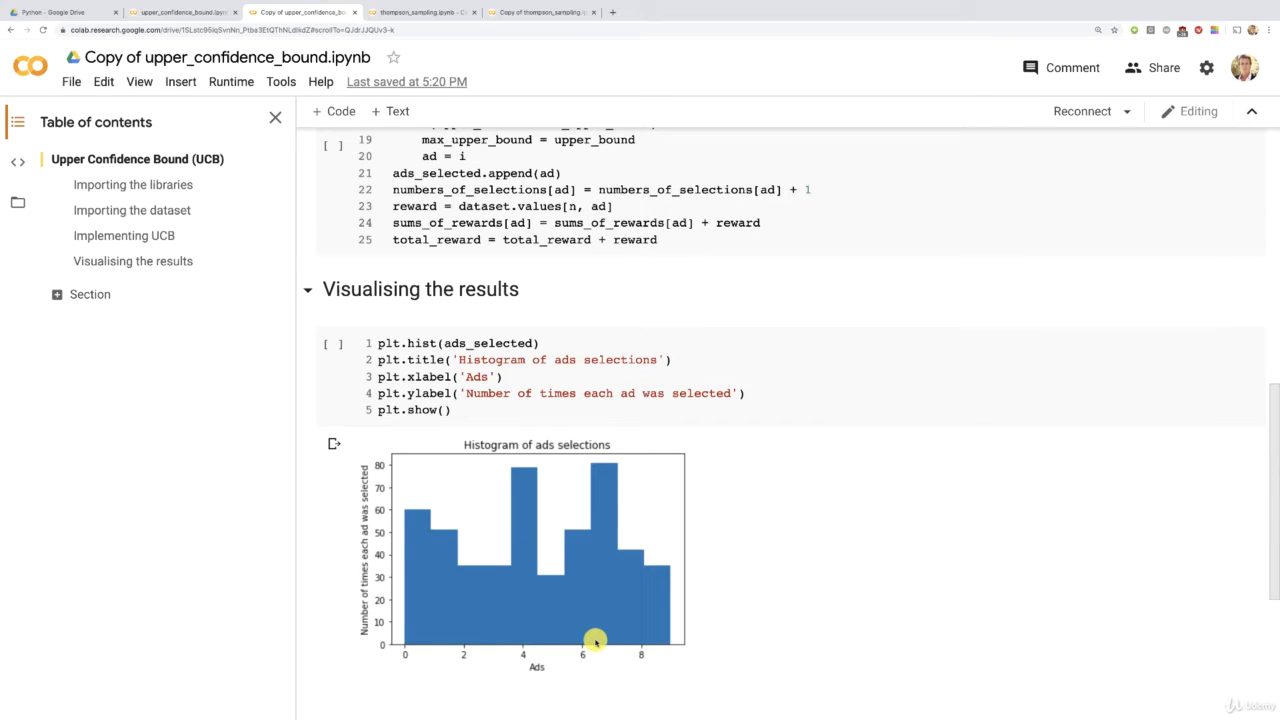
{"action": "mouse_move", "coordinate": [616, 628]}
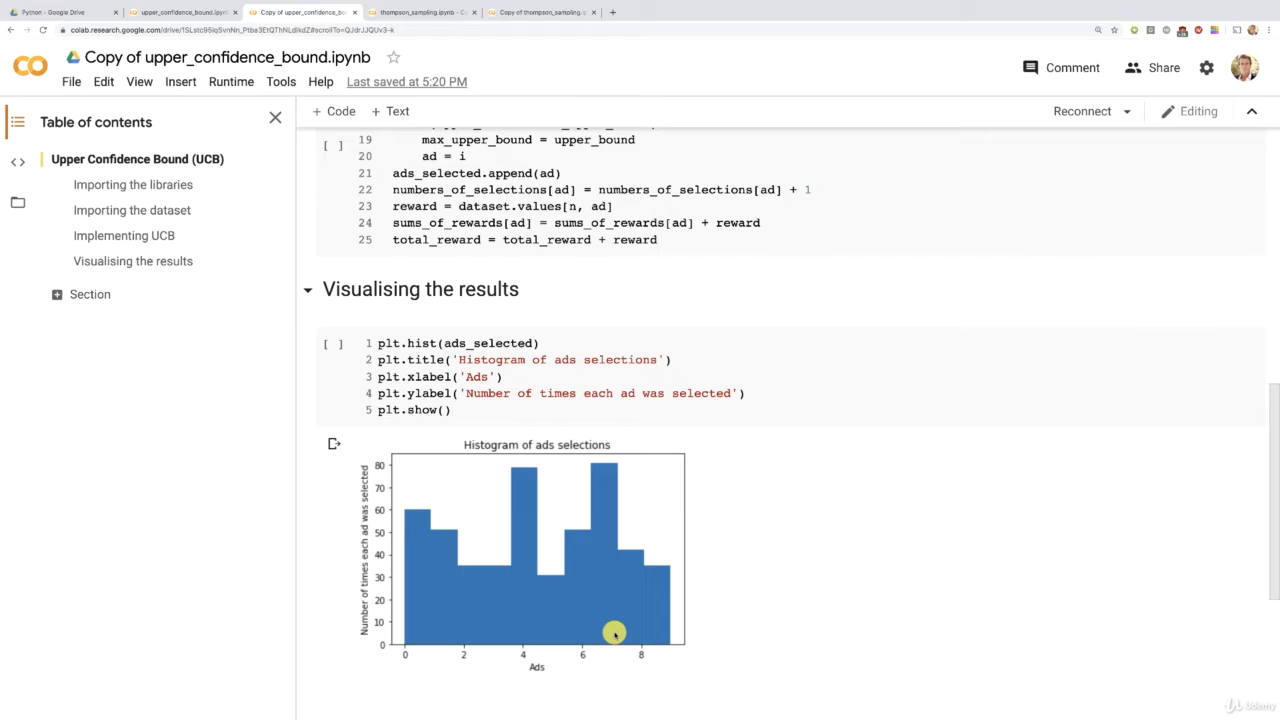
{"action": "mouse_move", "coordinate": [568, 664]}
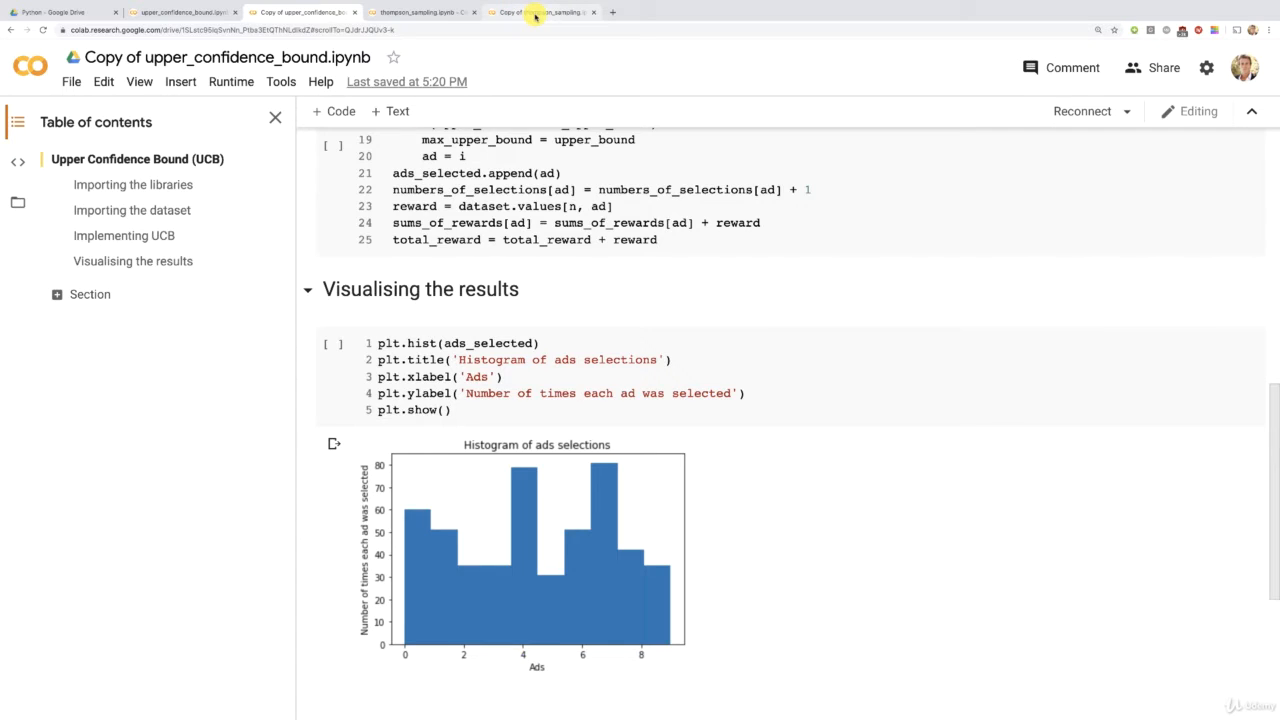
Return to the Thompson Sampling notebook copy and open its session file browser
{"action": "left_click", "coordinate": [540, 12]}
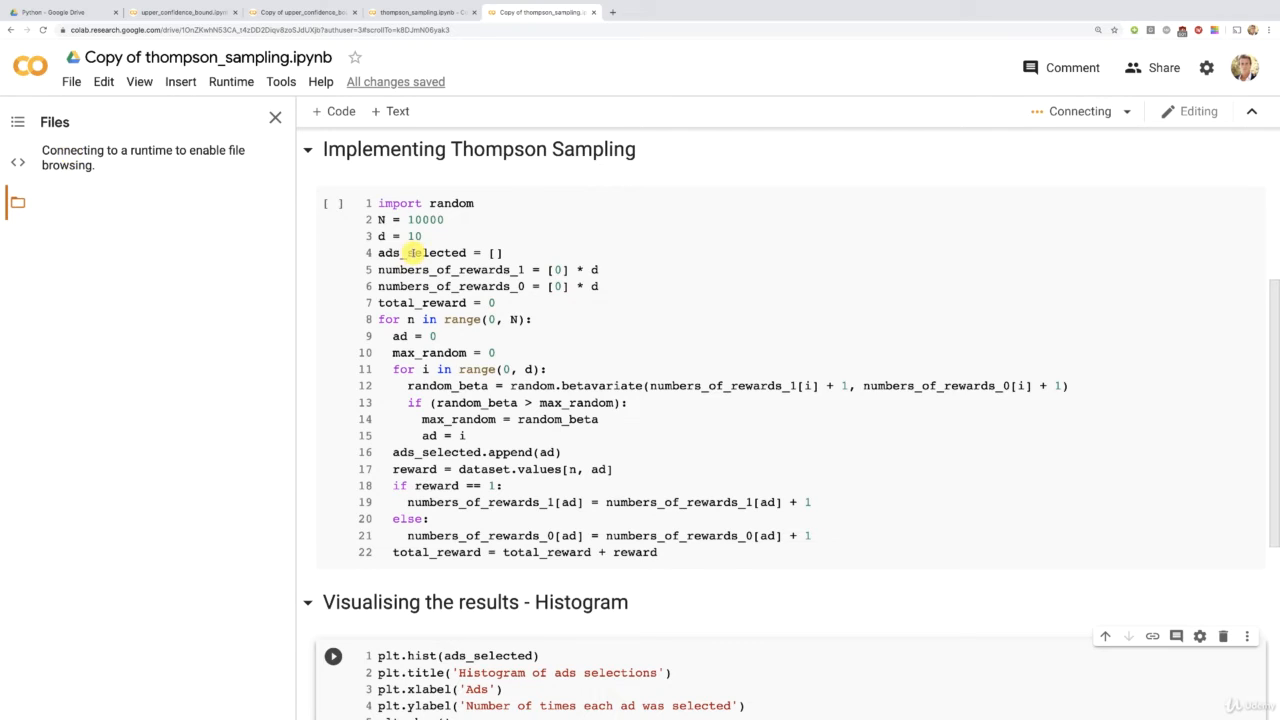
{"action": "double_click", "coordinate": [388, 252]}
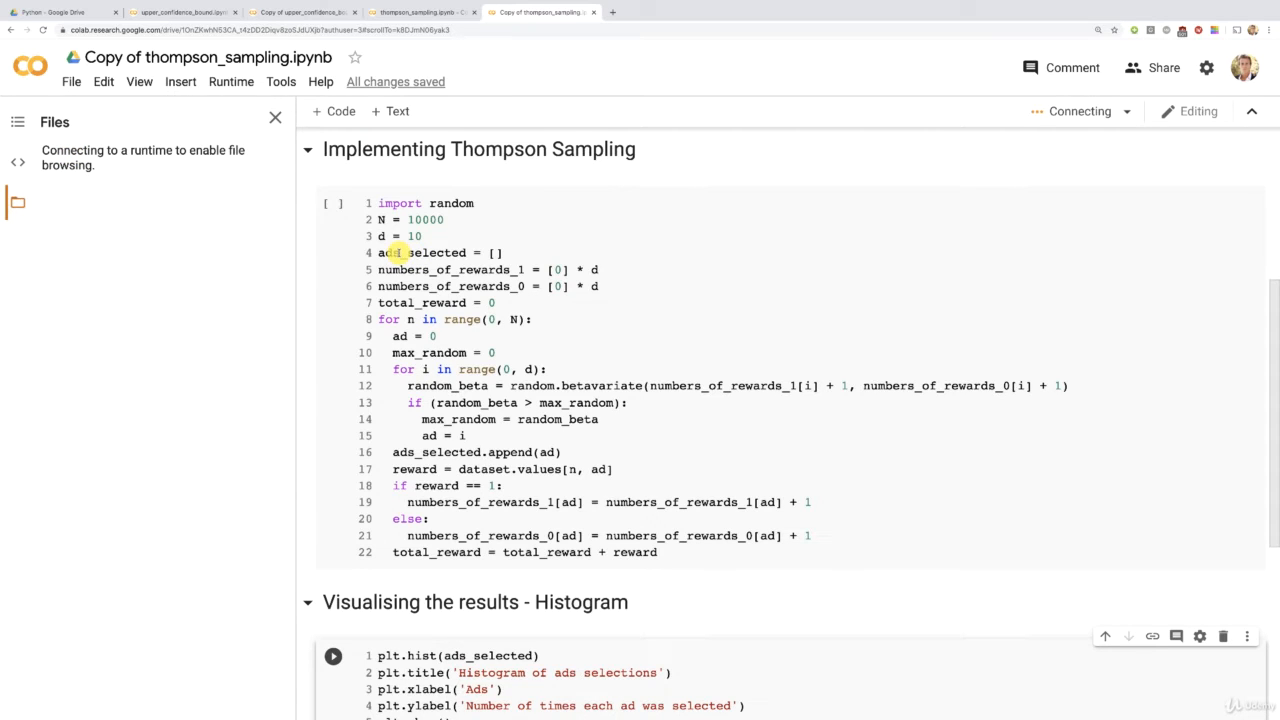
{"action": "mouse_move", "coordinate": [144, 188]}
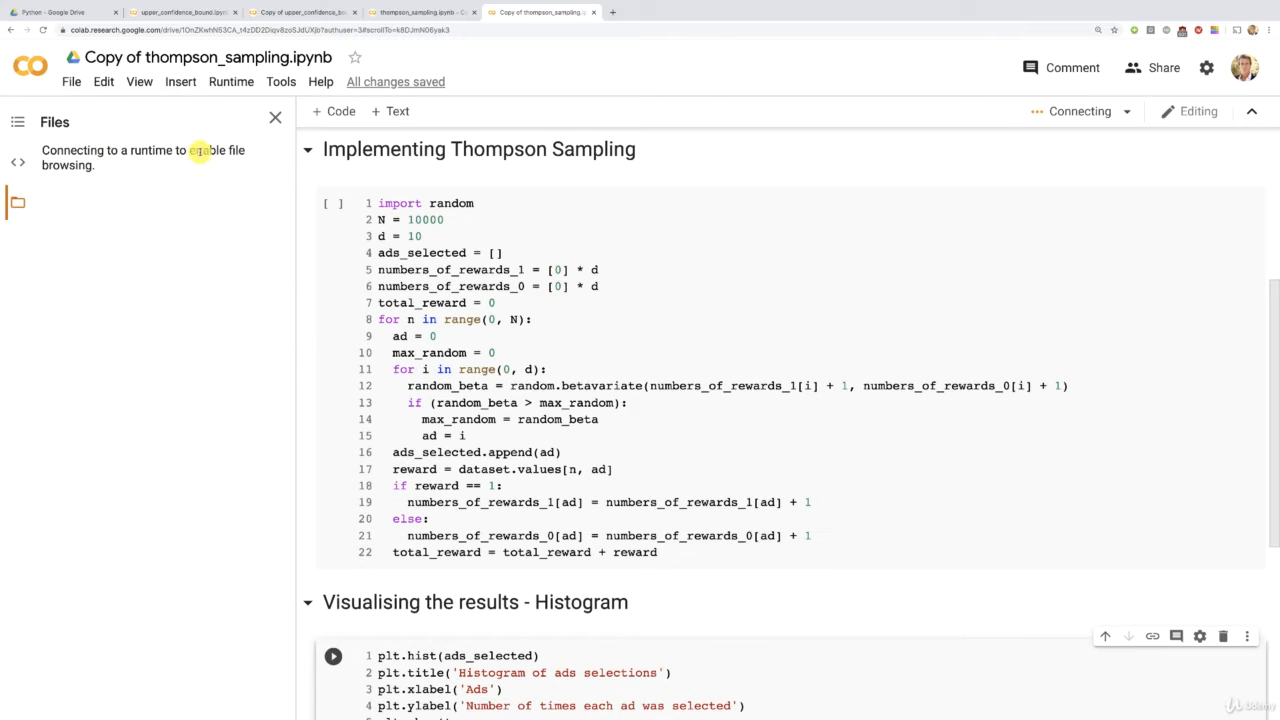
{"action": "mouse_move", "coordinate": [76, 176]}
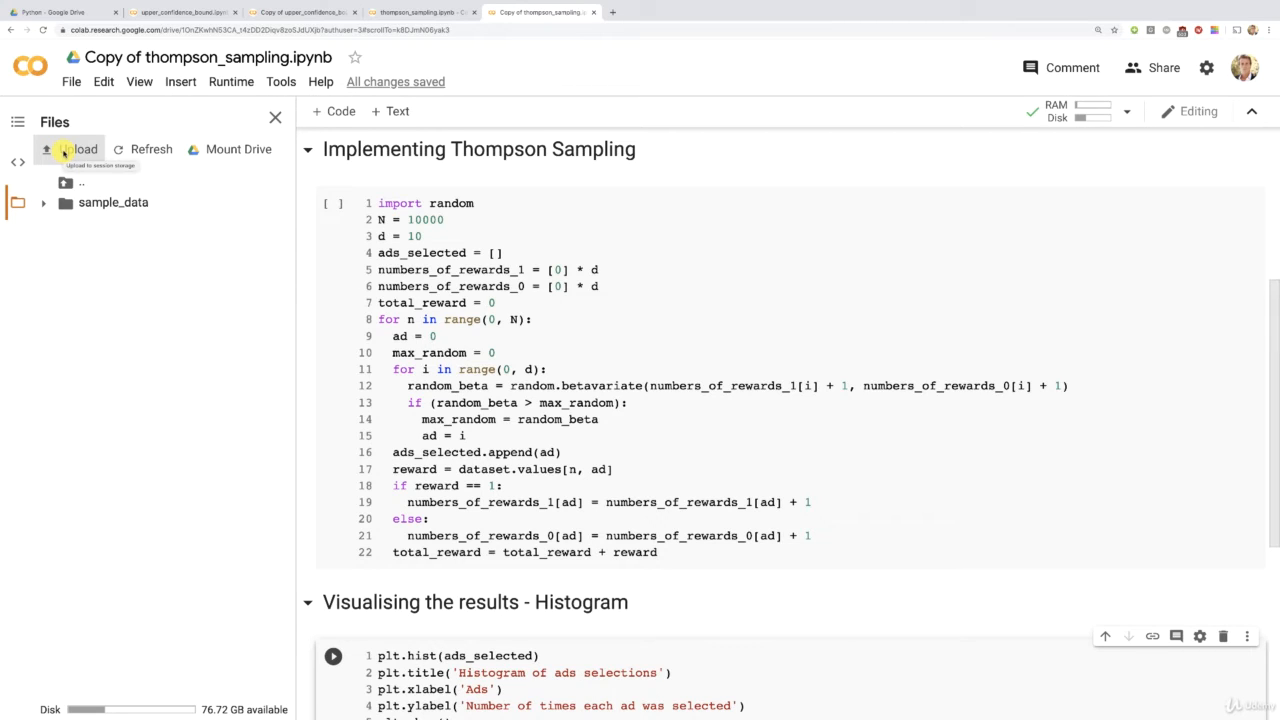
Upload Ads_CTR_Optimisation.csv from Part 6 > Thompson Sampling > Python into the session files
{"action": "left_click", "coordinate": [80, 148]}
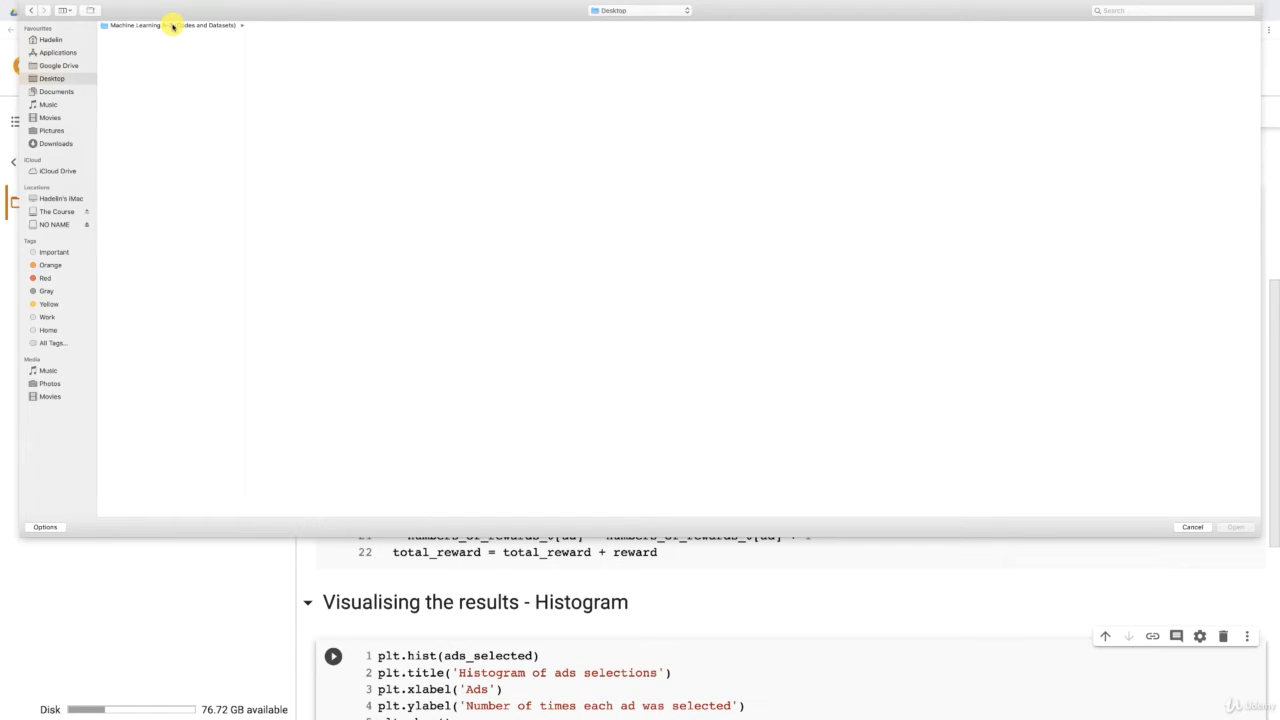
{"action": "left_click", "coordinate": [170, 24]}
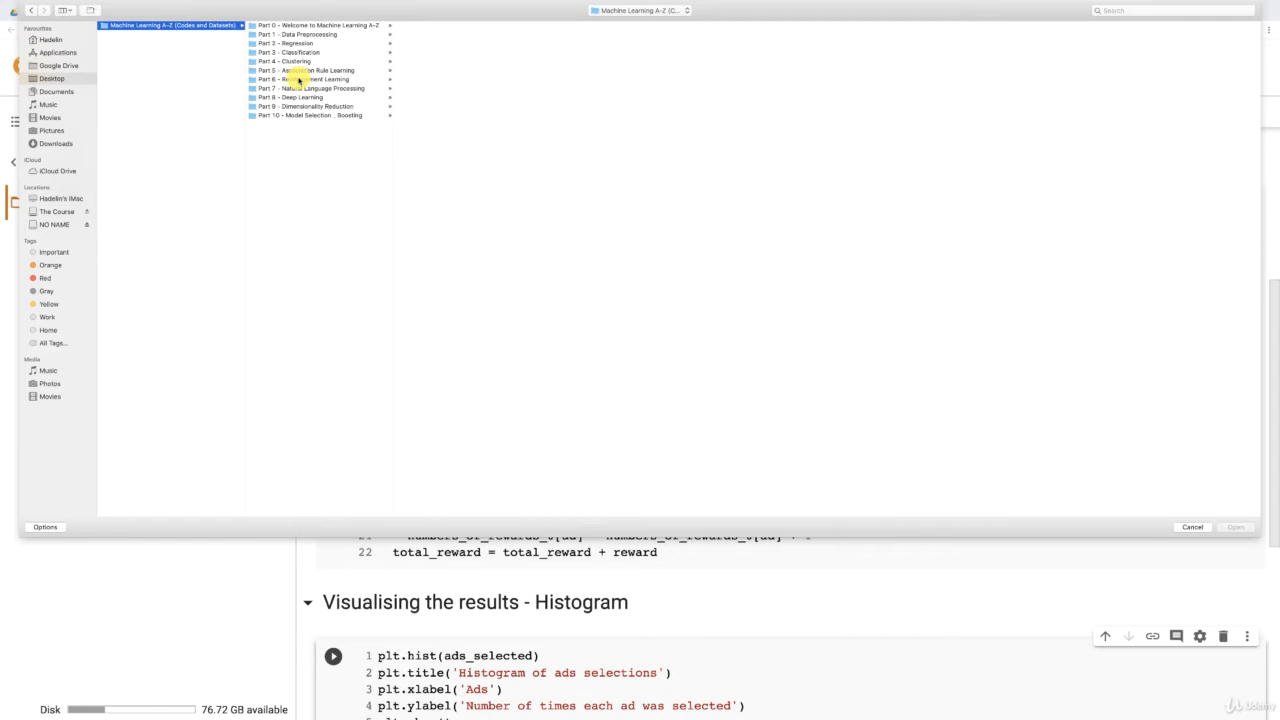
{"action": "left_click", "coordinate": [308, 80]}
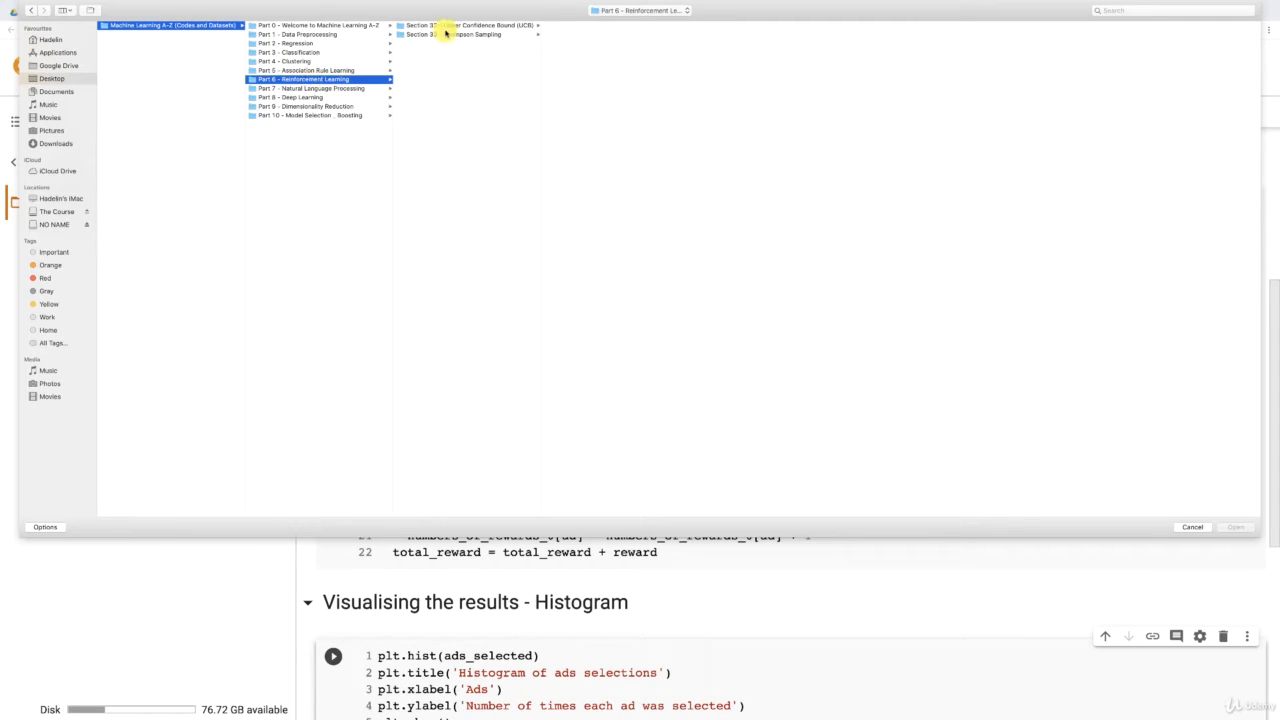
{"action": "left_click", "coordinate": [450, 34]}
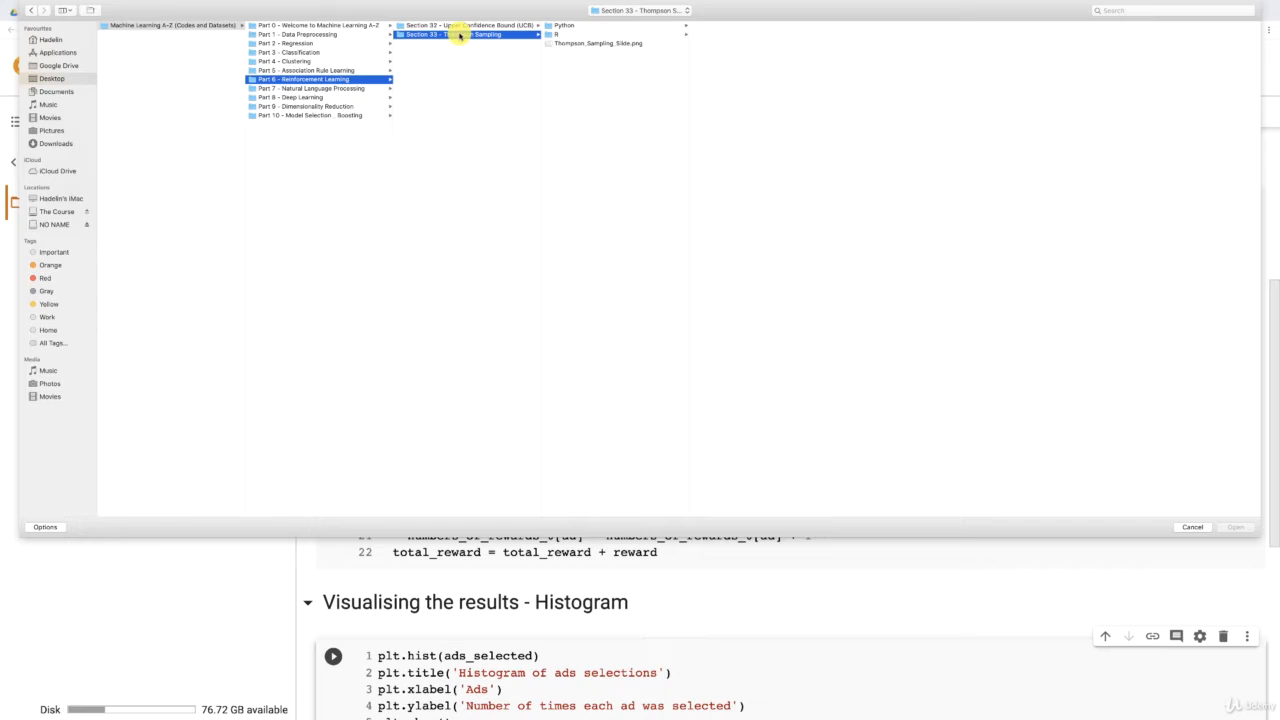
{"action": "left_click", "coordinate": [564, 24]}
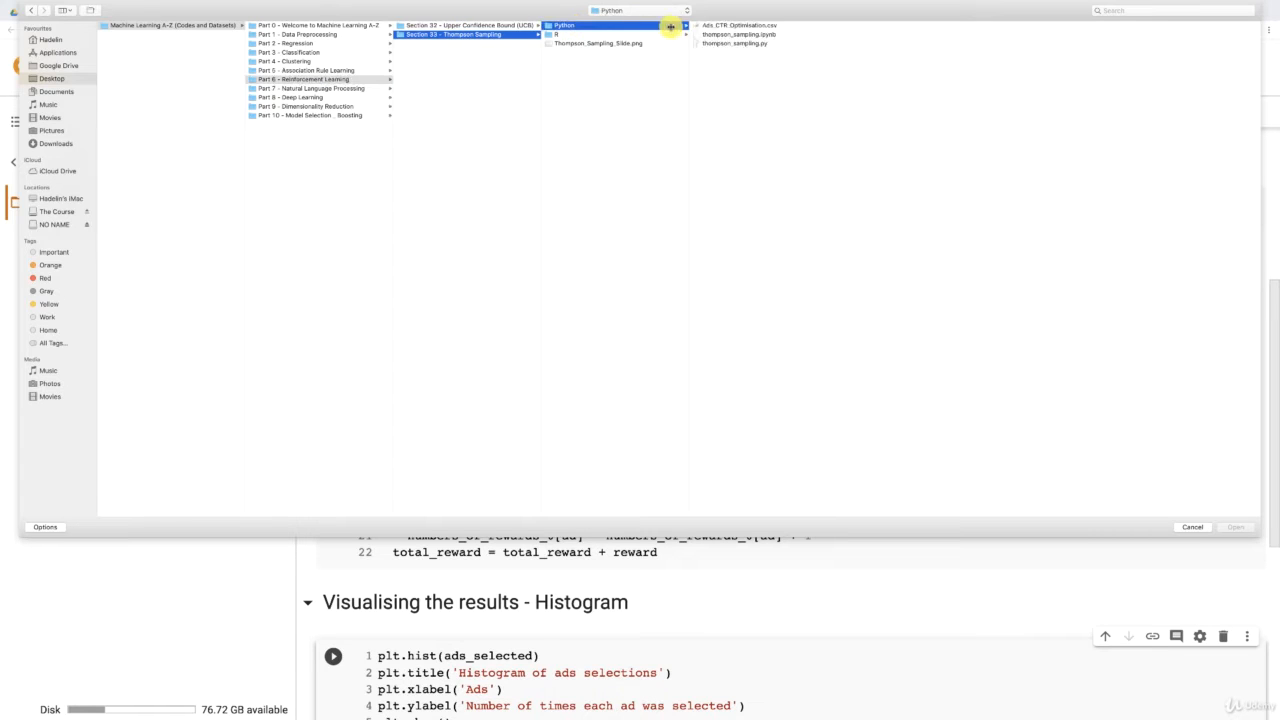
{"action": "left_click", "coordinate": [740, 24]}
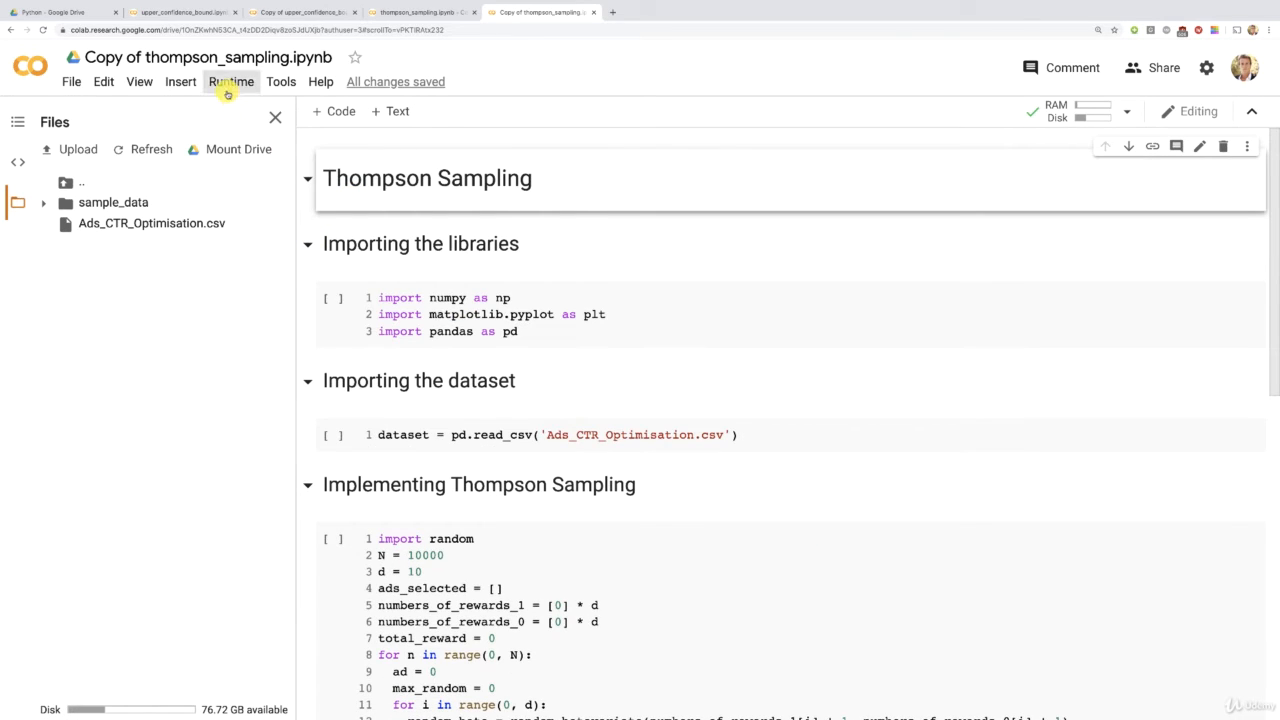
Run all cells via Runtime > Run all and scroll to the resulting ad-selection histogram
{"action": "left_click", "coordinate": [232, 80]}
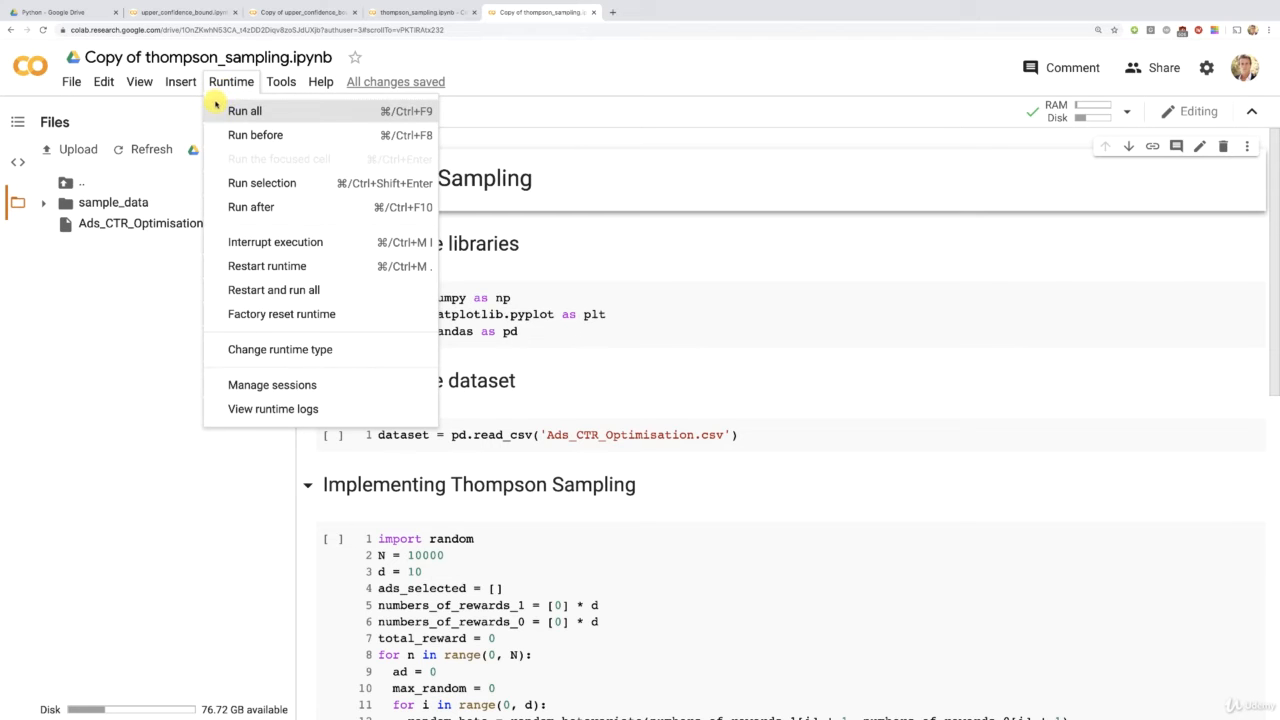
{"action": "left_click", "coordinate": [244, 110]}
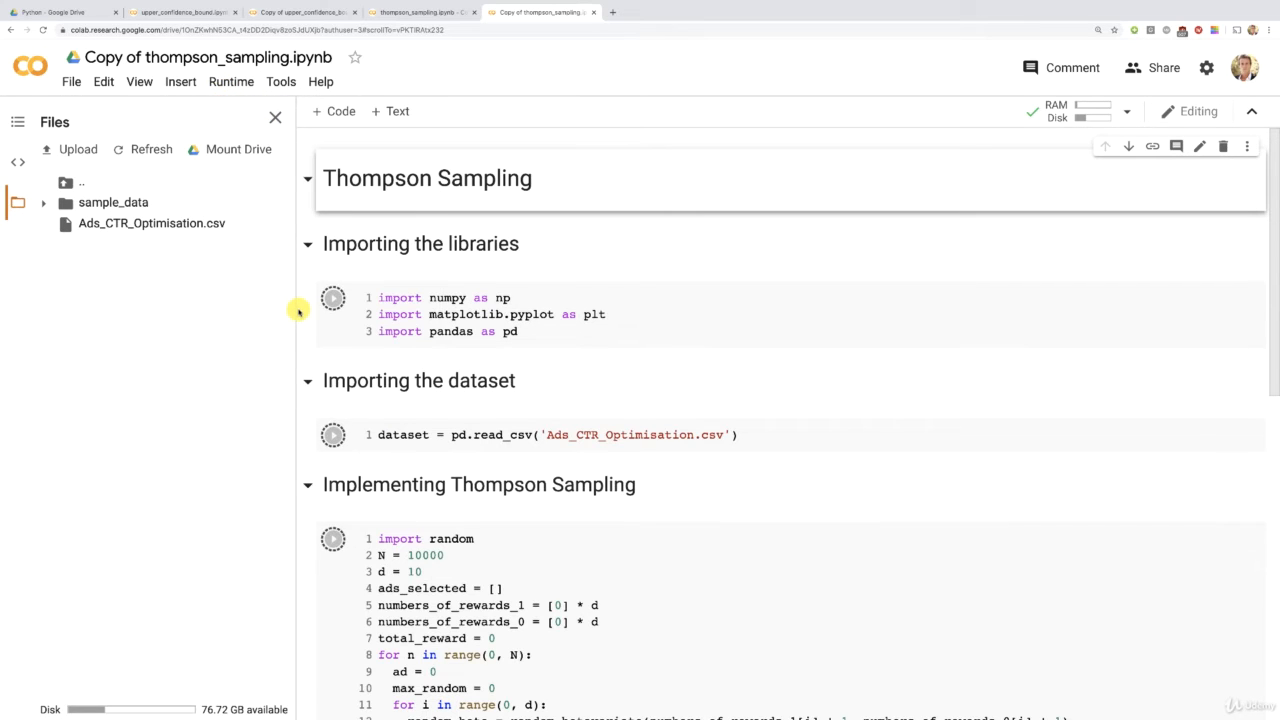
{"action": "scroll", "scroll_direction": "down", "scroll_amount": 3}
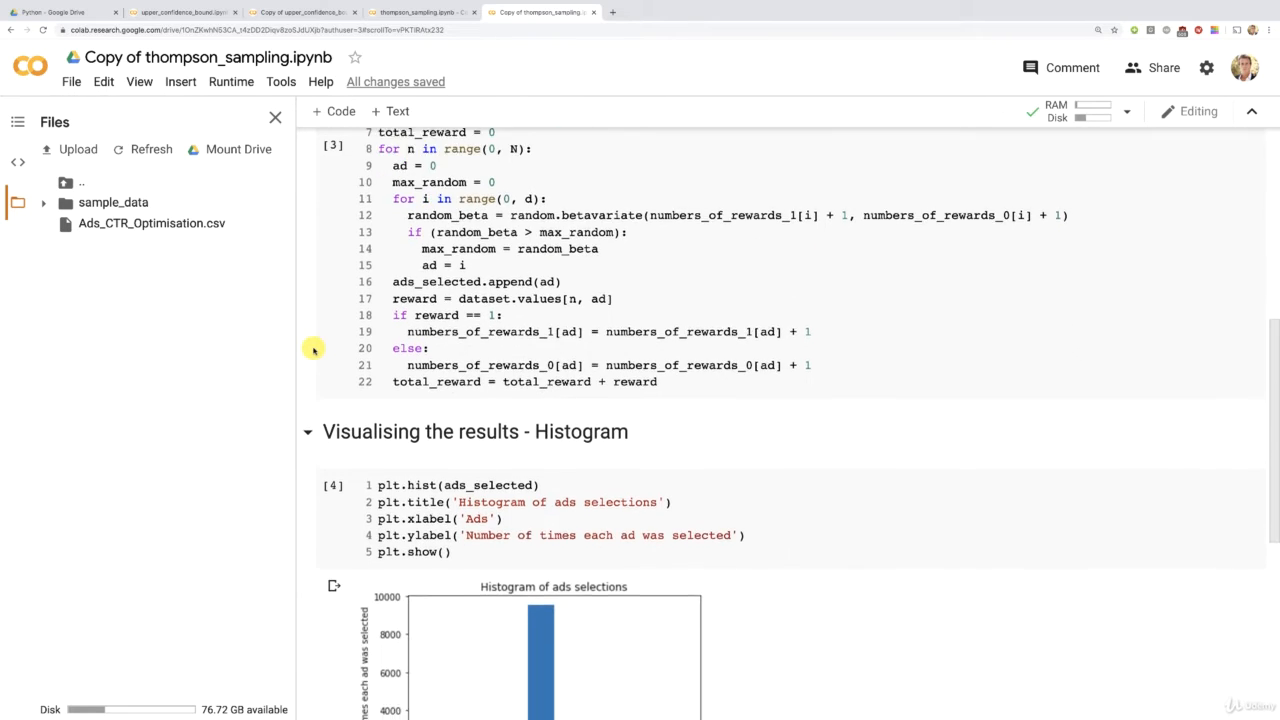
{"action": "scroll", "scroll_direction": "down", "scroll_amount": 3}
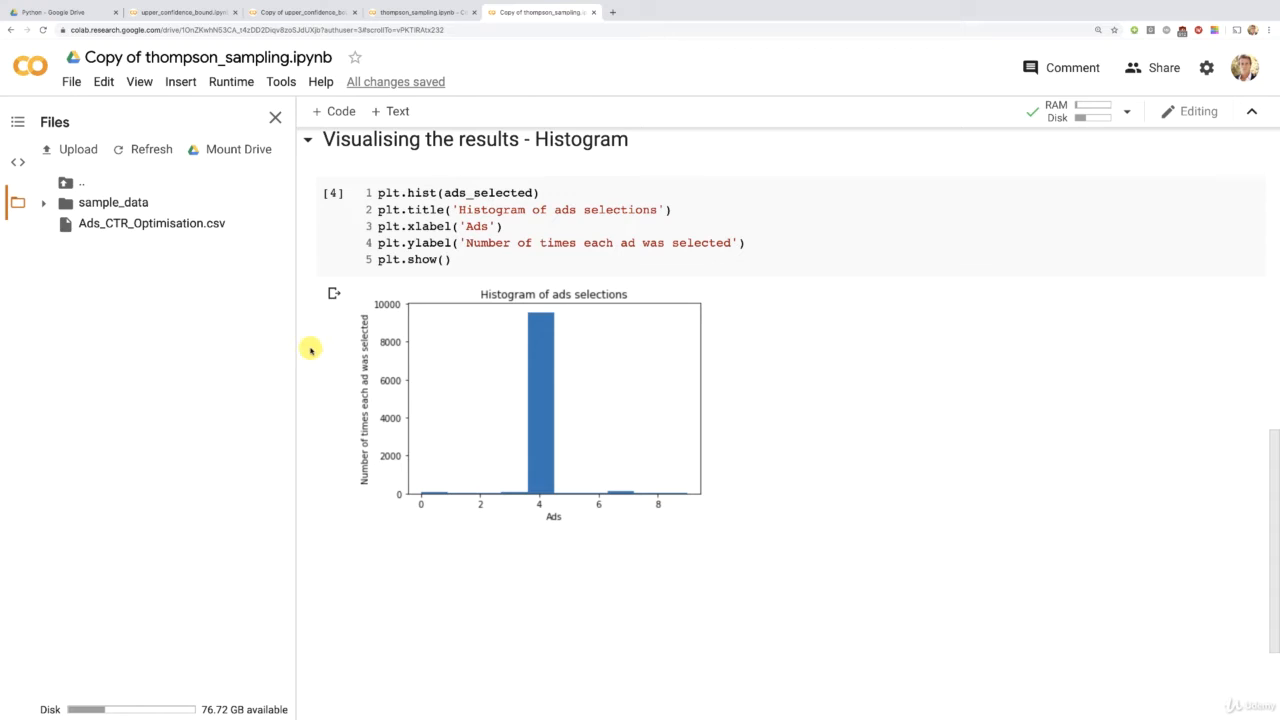
{"action": "mouse_move", "coordinate": [520, 376]}
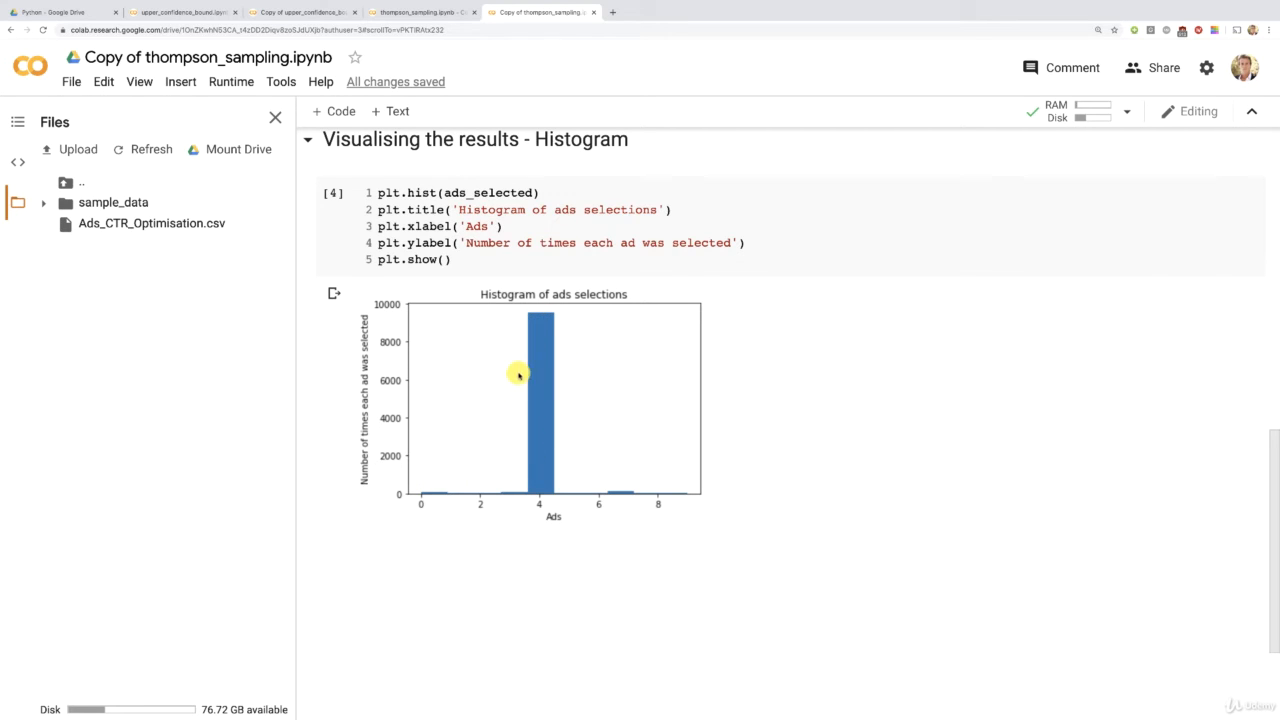
{"action": "mouse_move", "coordinate": [530, 496]}
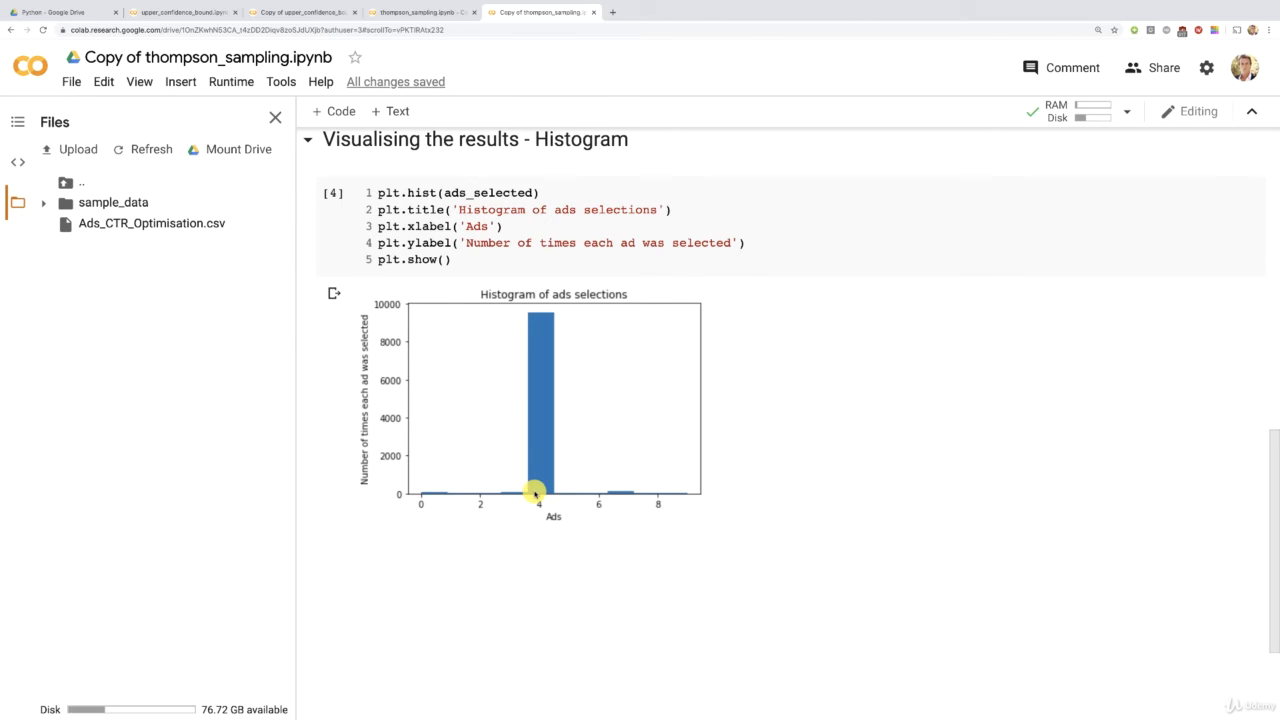
{"action": "mouse_move", "coordinate": [648, 482]}
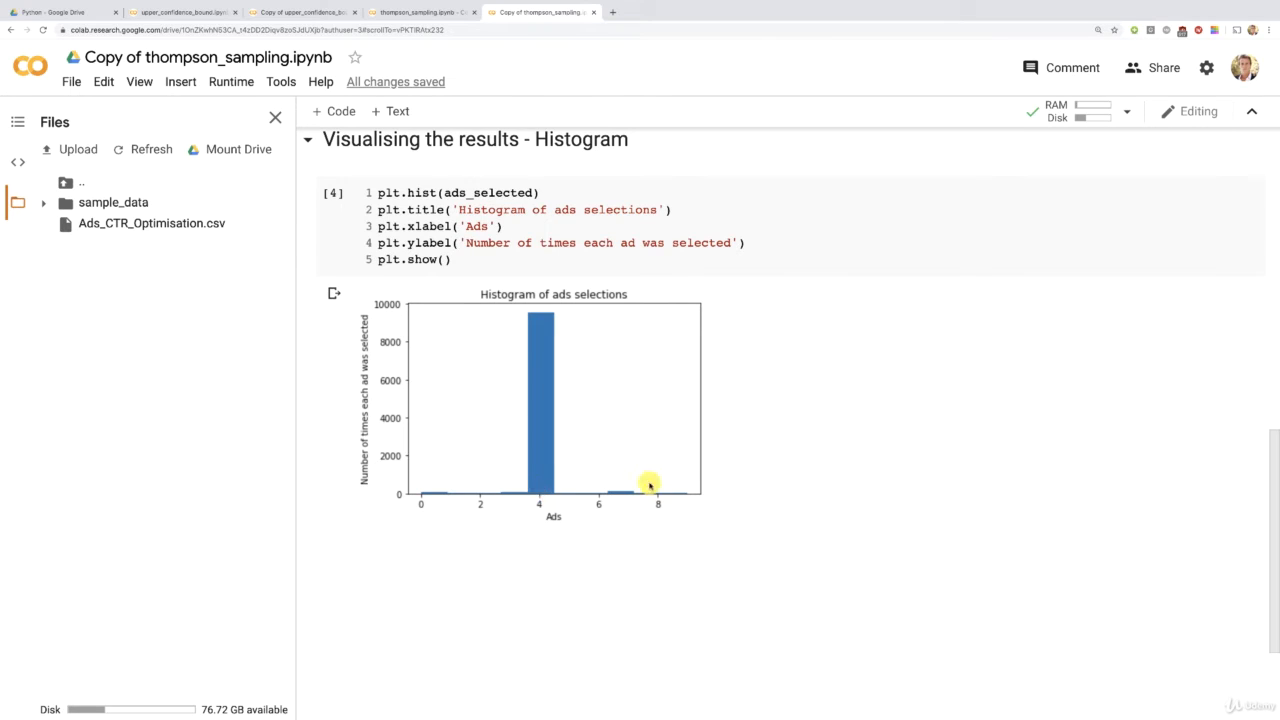
{"action": "mouse_move", "coordinate": [558, 480]}
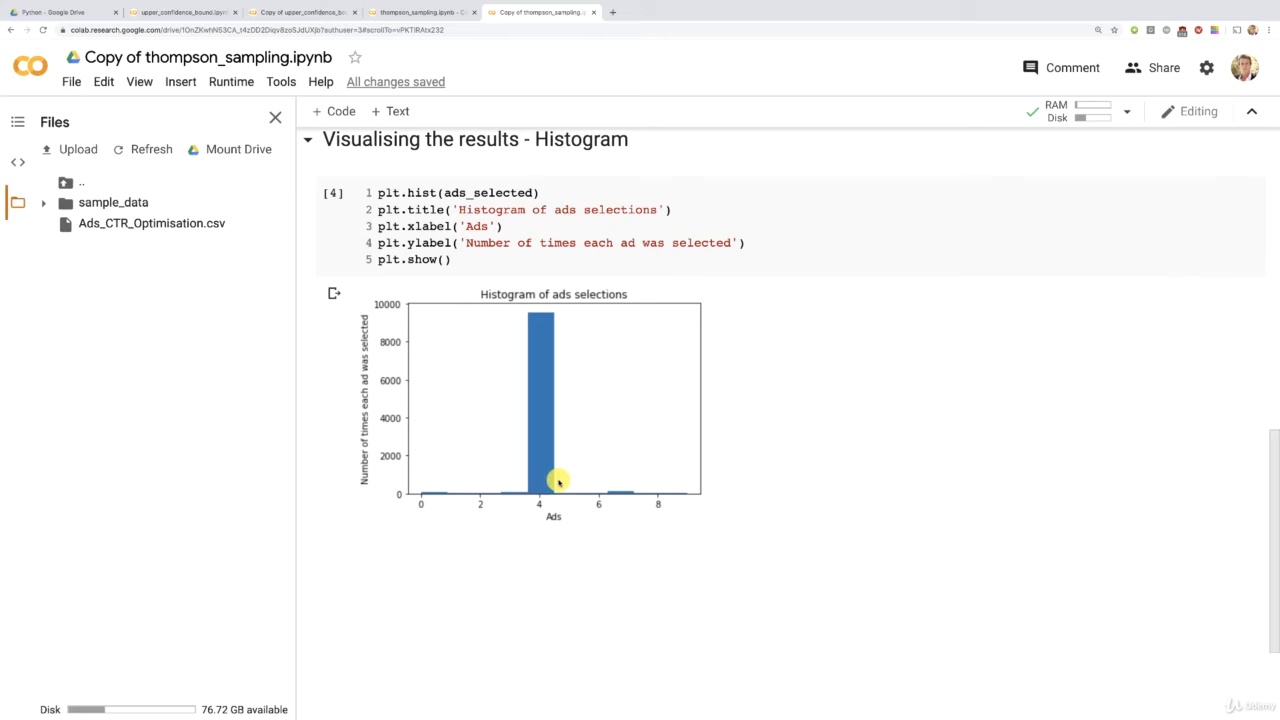
{"action": "mouse_move", "coordinate": [552, 468]}
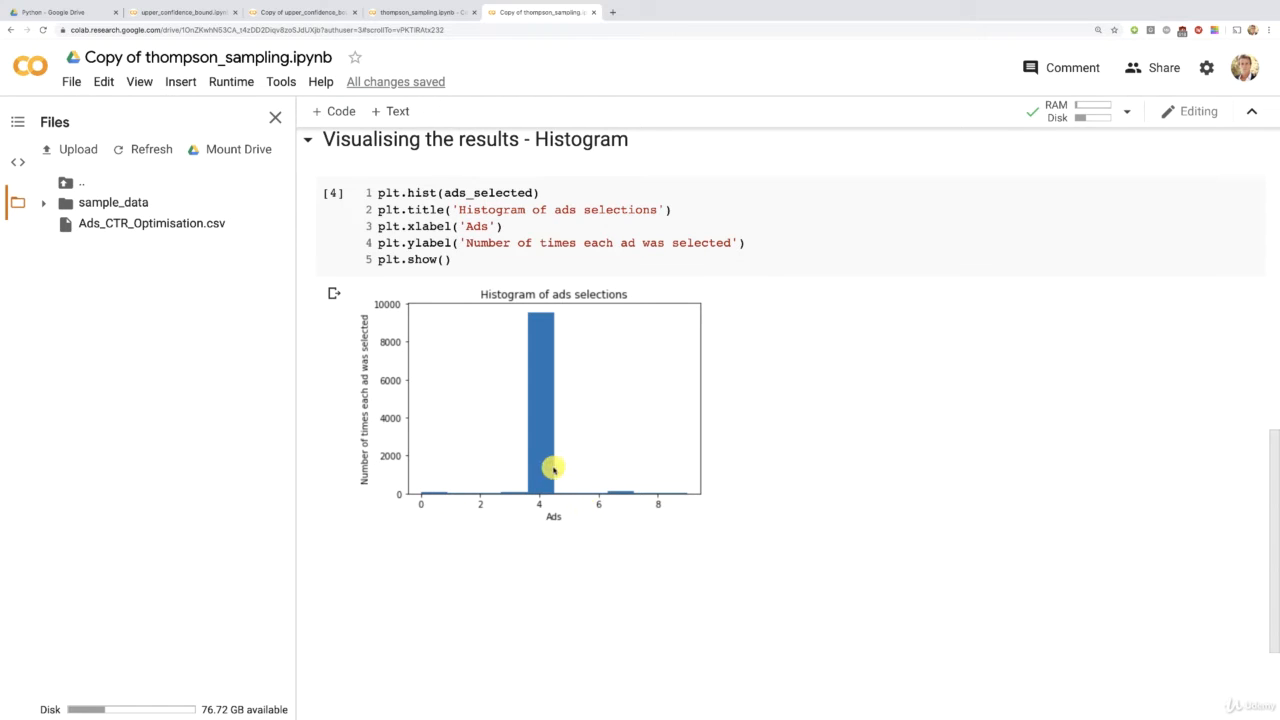
Switch to the Upper Confidence Bound notebook to compare its histogram
{"action": "left_click", "coordinate": [180, 12]}
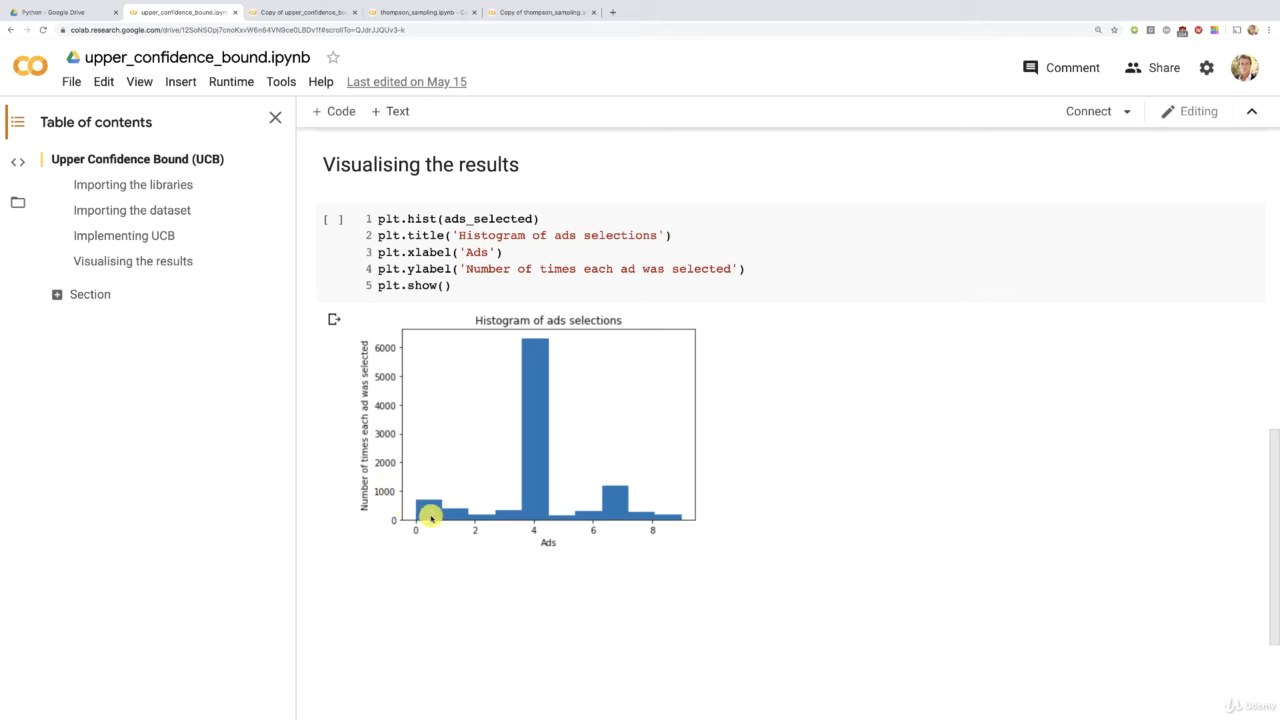
{"action": "mouse_move", "coordinate": [636, 532]}
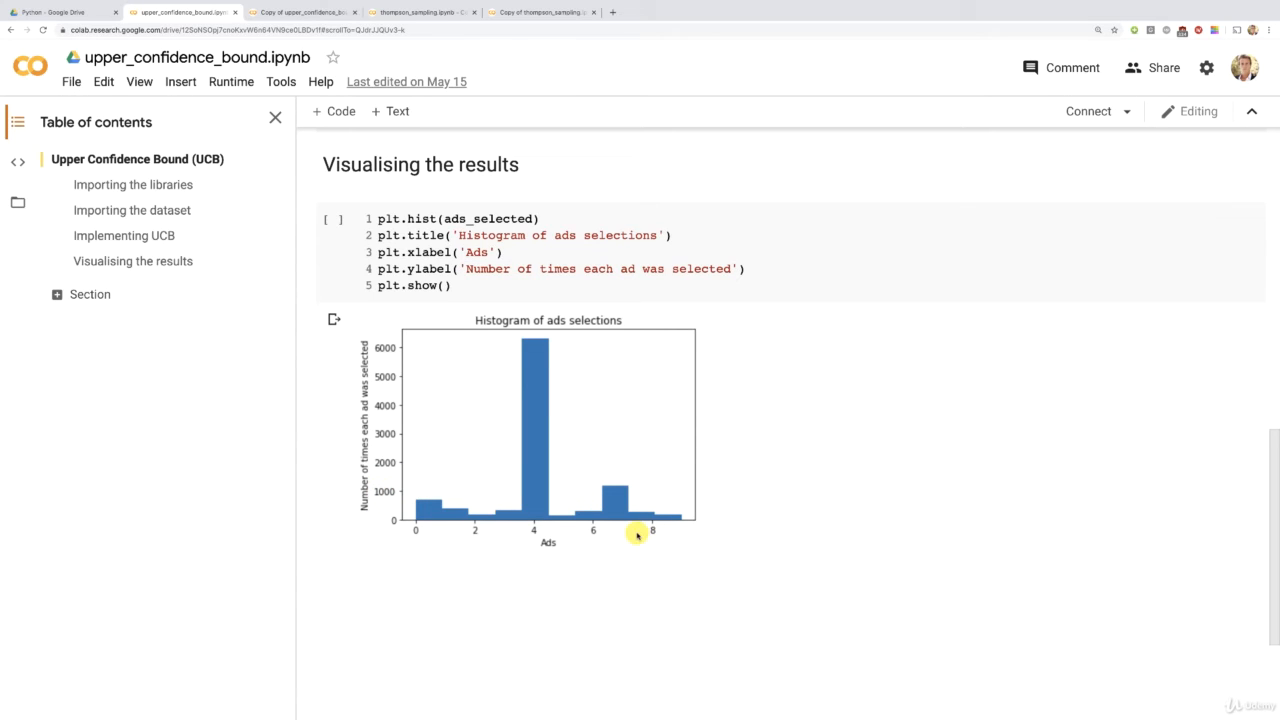
{"action": "mouse_move", "coordinate": [420, 12]}
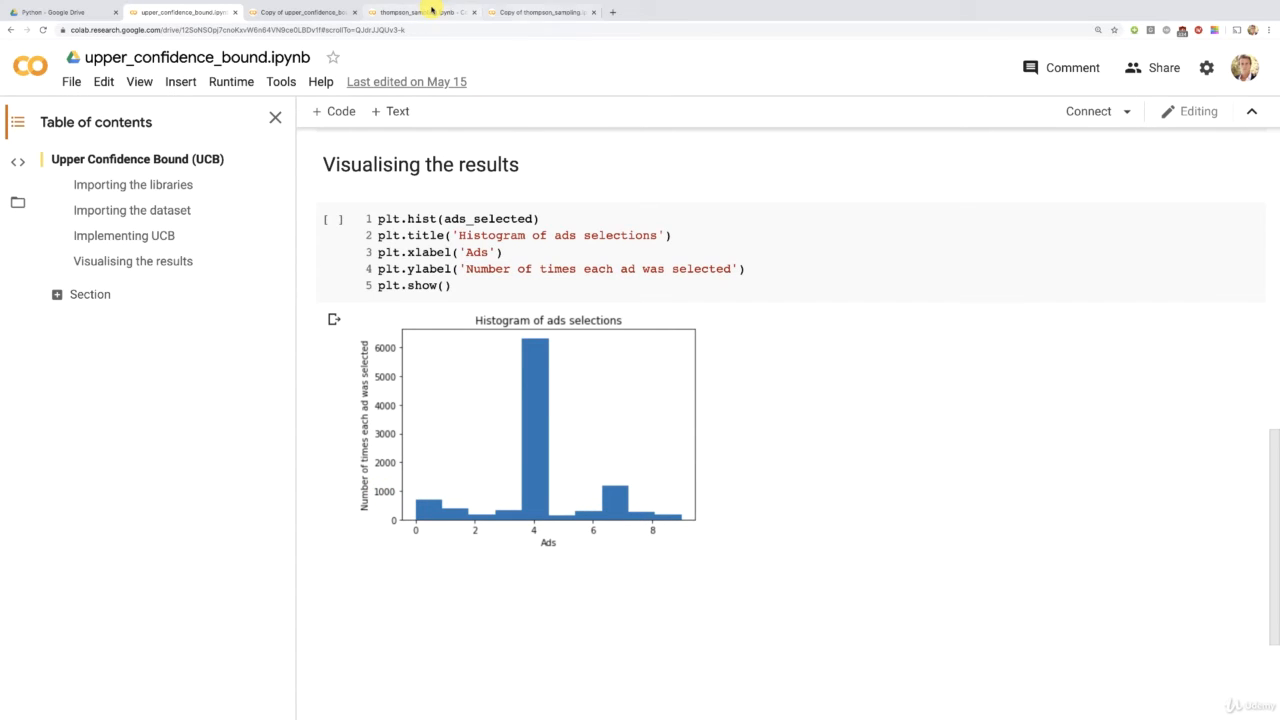
Switch back to the Copy of thompson_sampling.ipynb notebook
{"action": "left_click", "coordinate": [540, 12]}
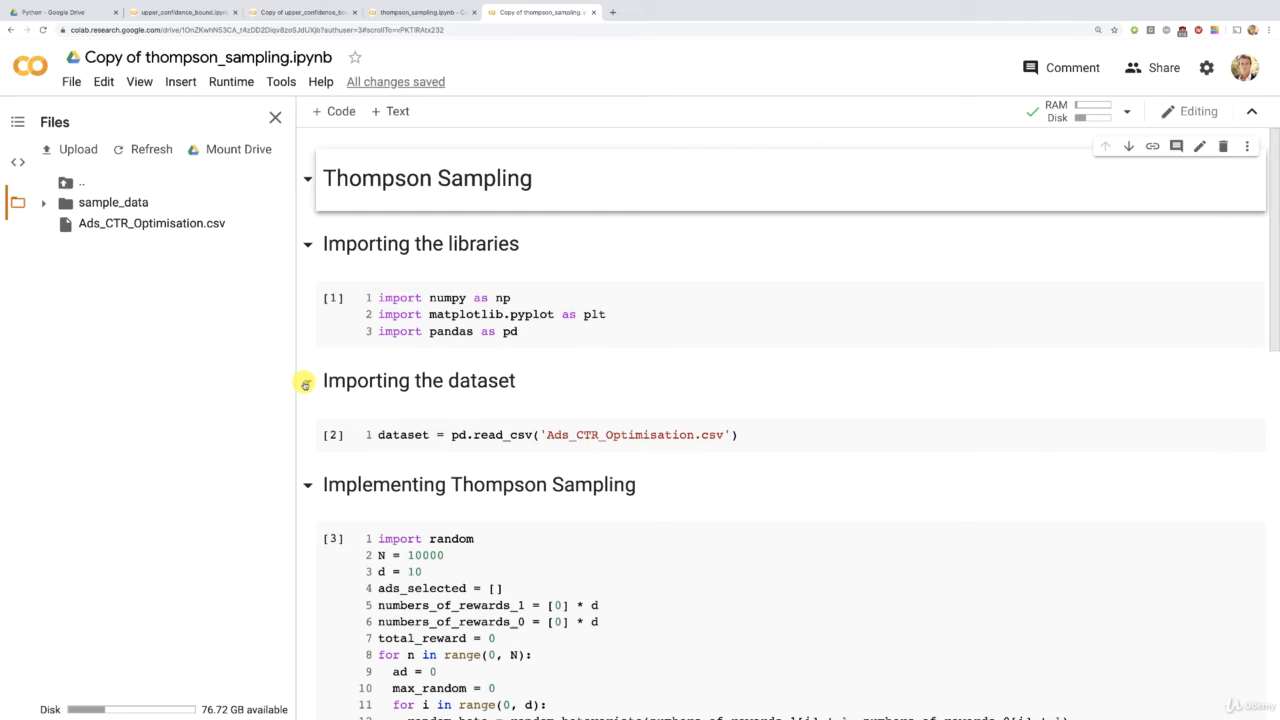
Change N to 1000, then Restart and run all with confirmation, showing ad 4 still selected most
{"action": "scroll", "scroll_direction": "down", "scroll_amount": 3}
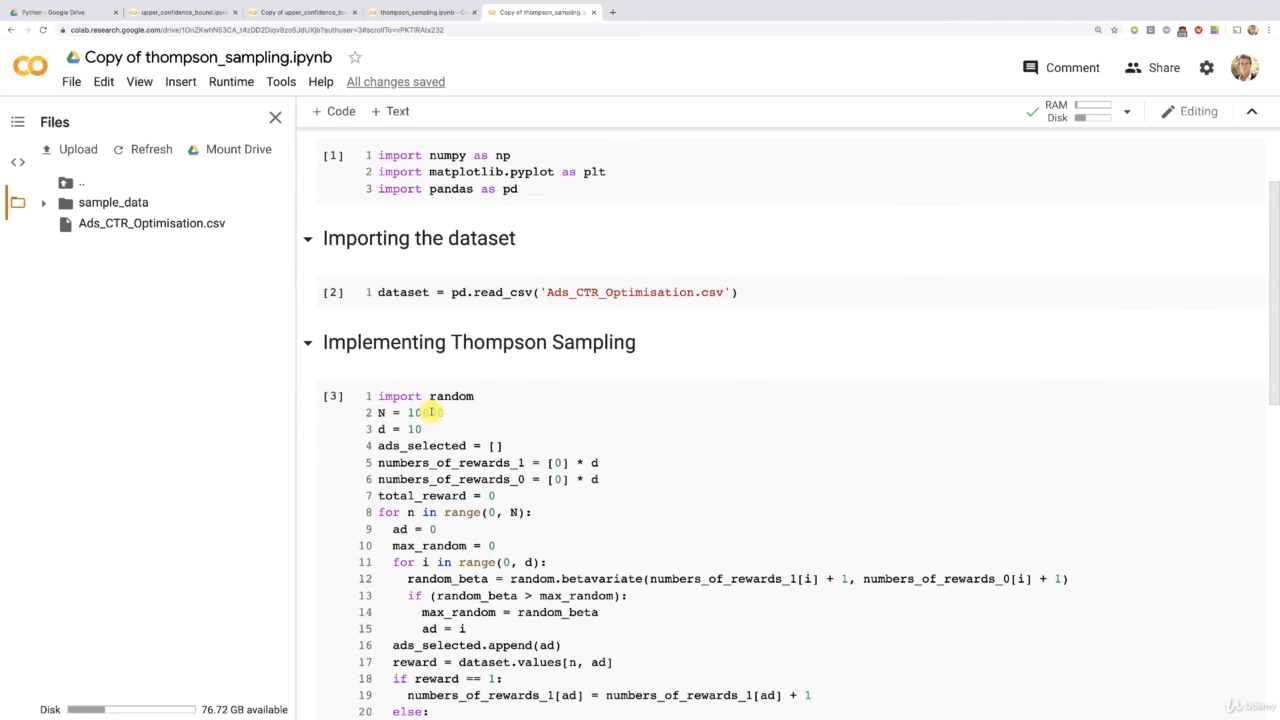
{"action": "left_click", "coordinate": [430, 412]}
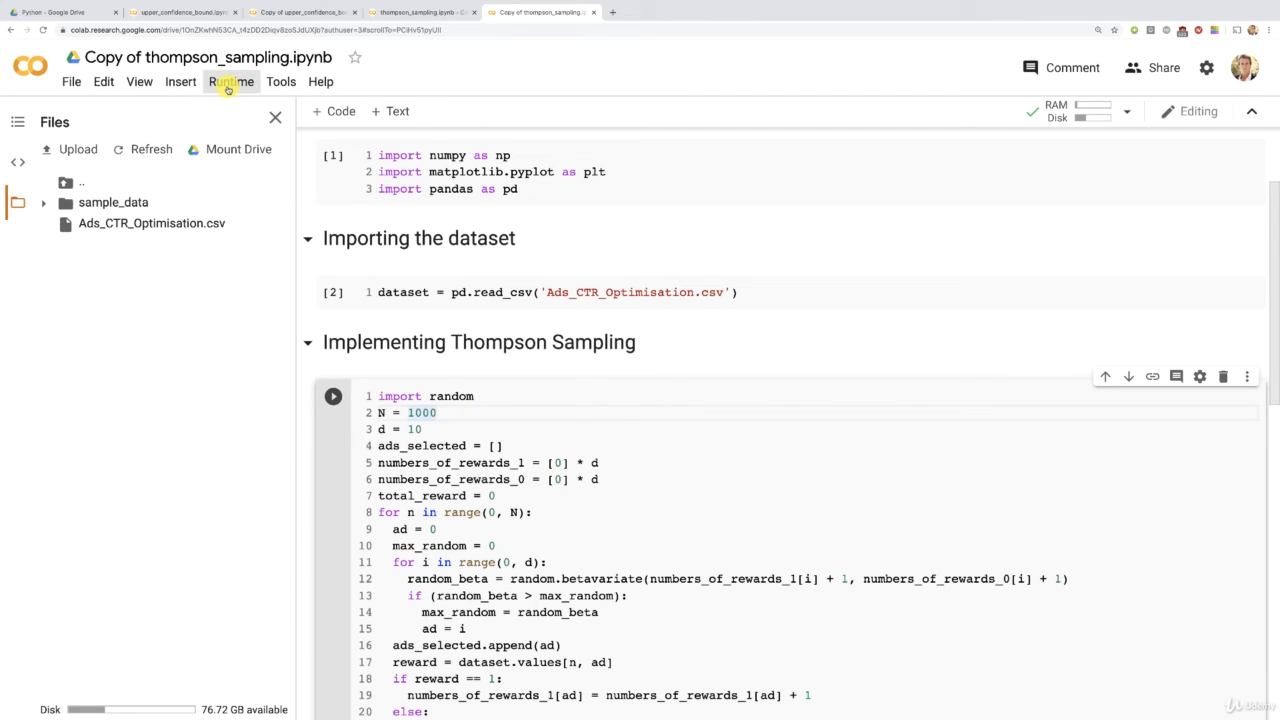
{"action": "left_click", "coordinate": [232, 80]}
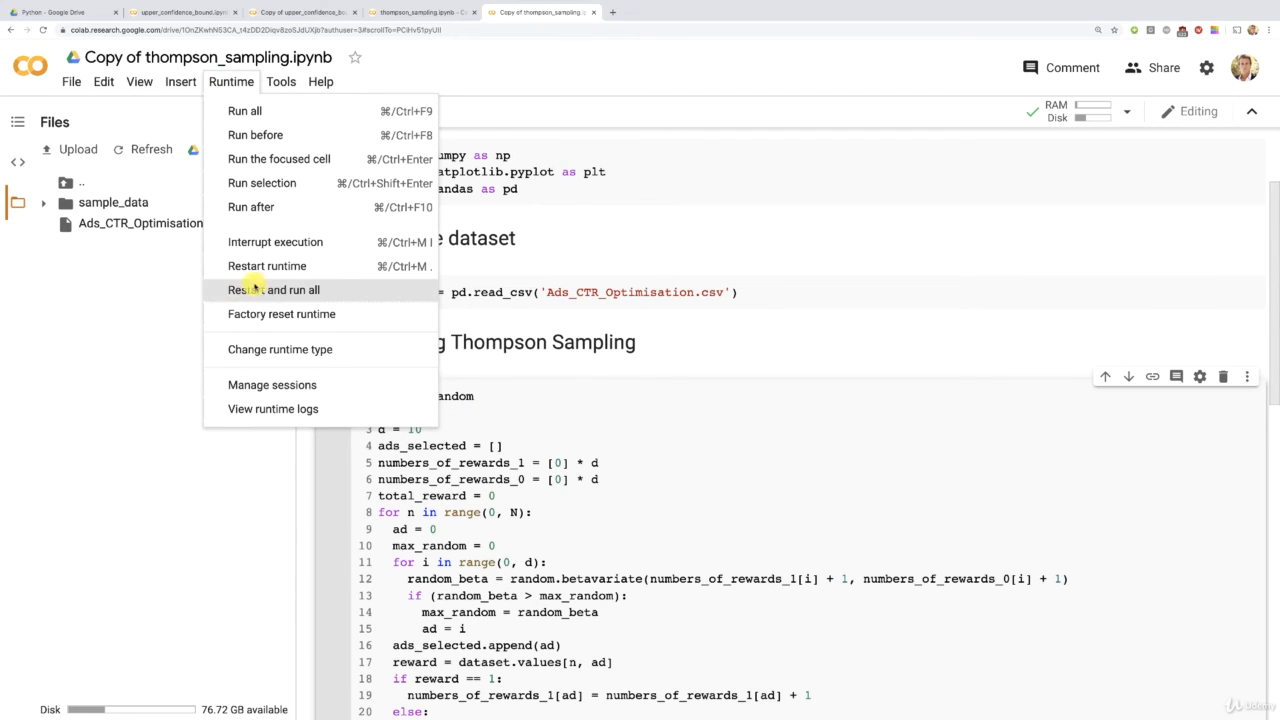
{"action": "left_click", "coordinate": [272, 288]}
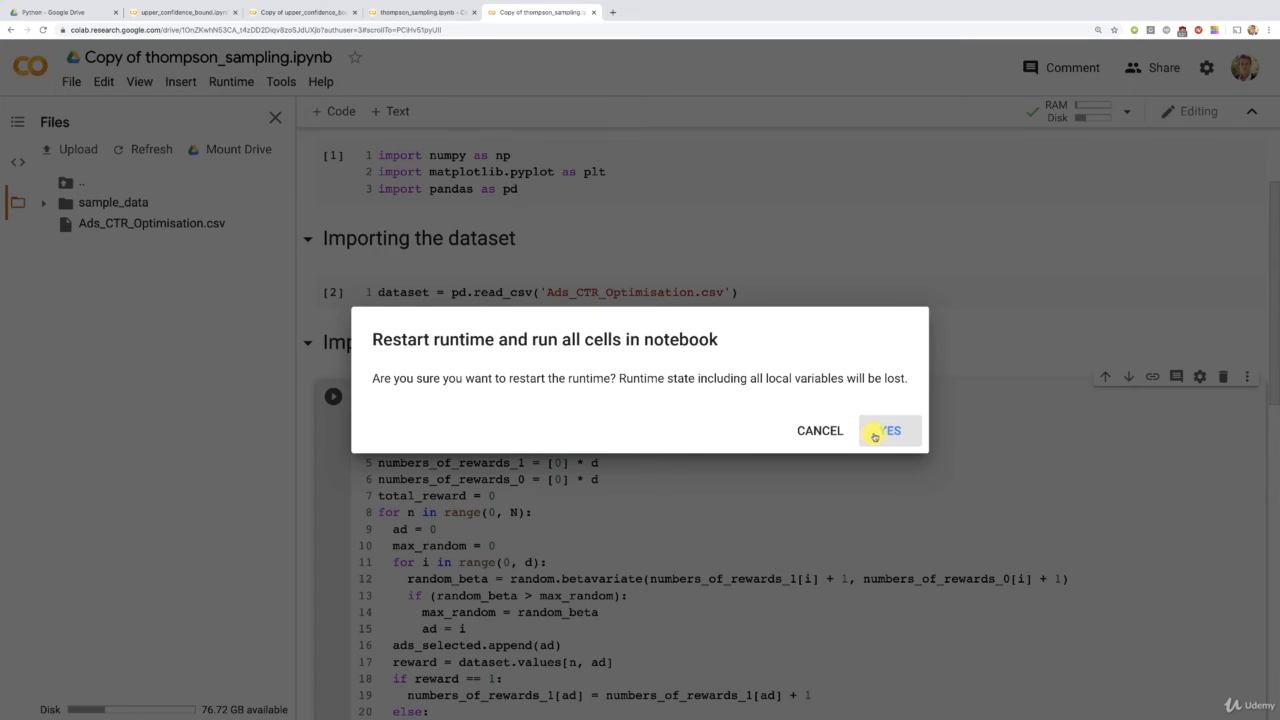
{"action": "left_click", "coordinate": [888, 430]}
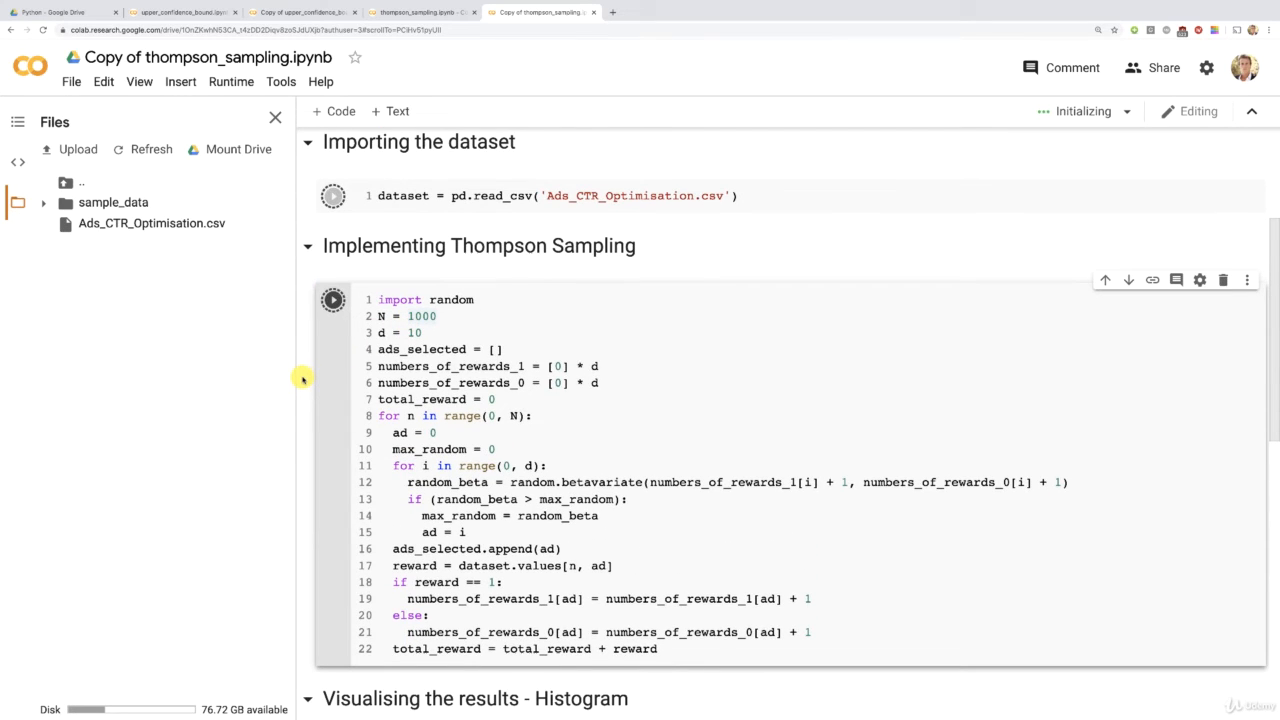
{"action": "scroll", "scroll_direction": "down", "scroll_amount": 3}
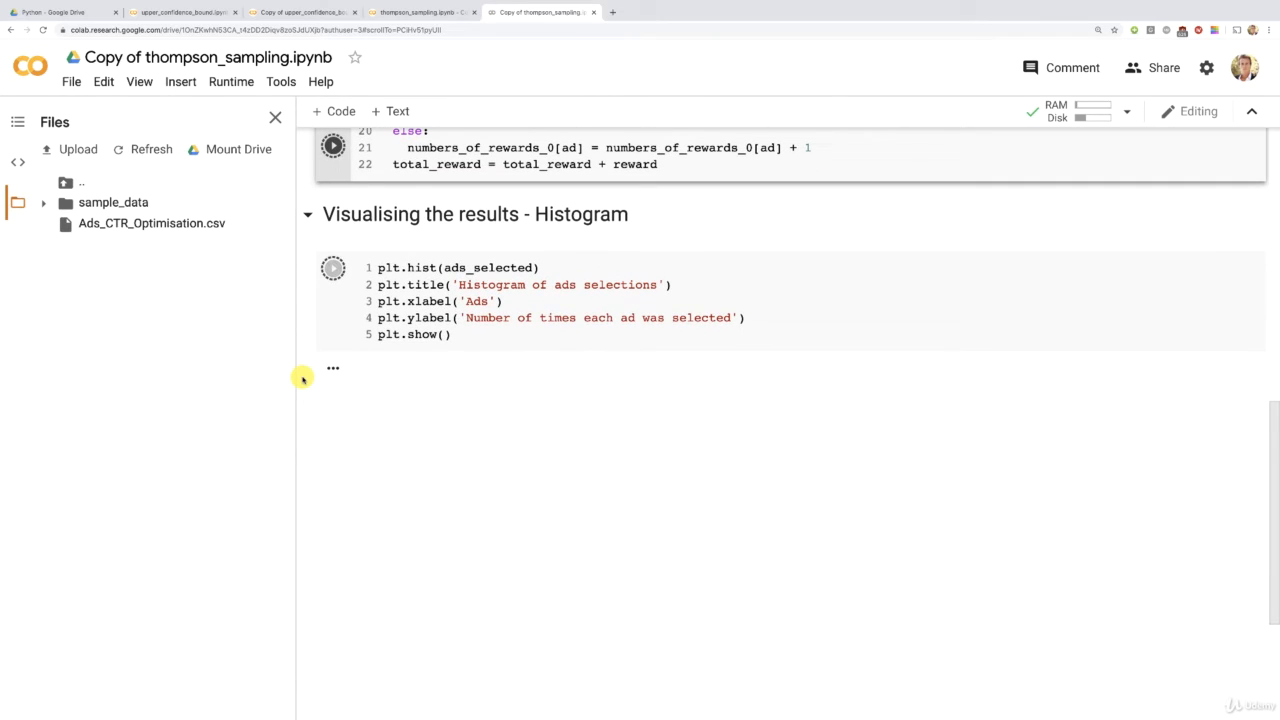
{"action": "left_click", "coordinate": [332, 268]}
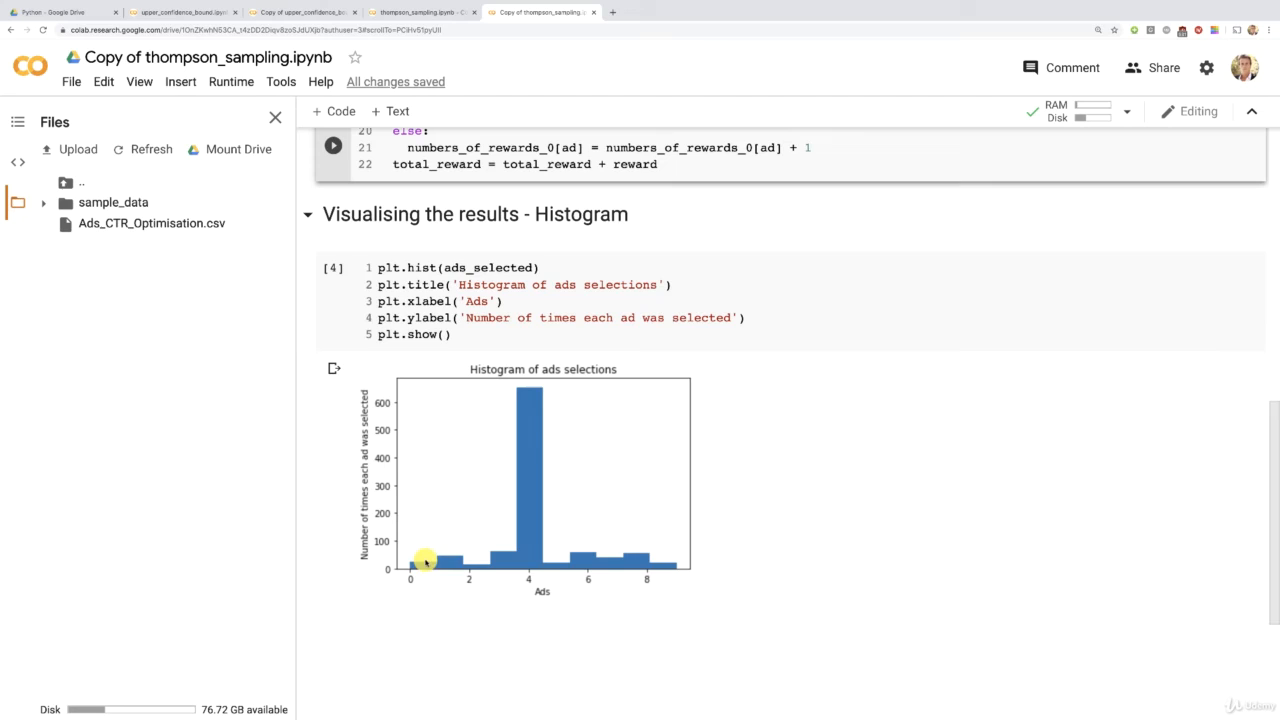
{"action": "mouse_move", "coordinate": [476, 560]}
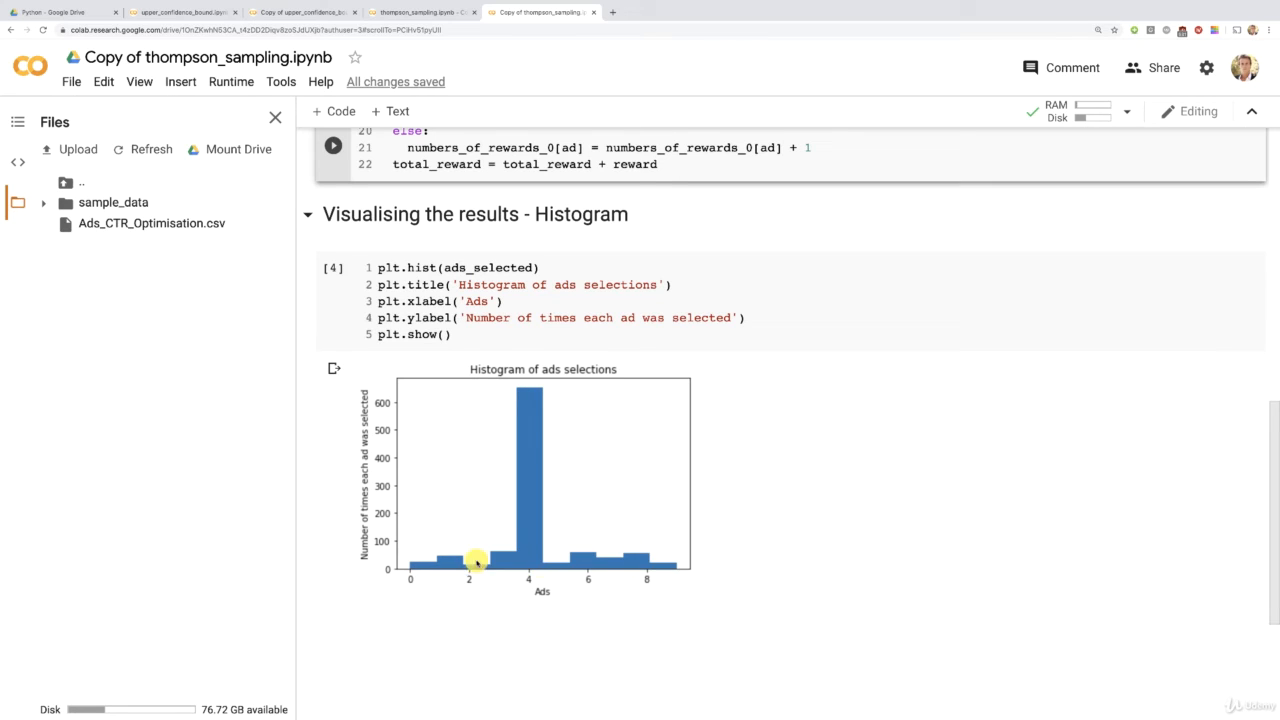
{"action": "mouse_move", "coordinate": [456, 560]}
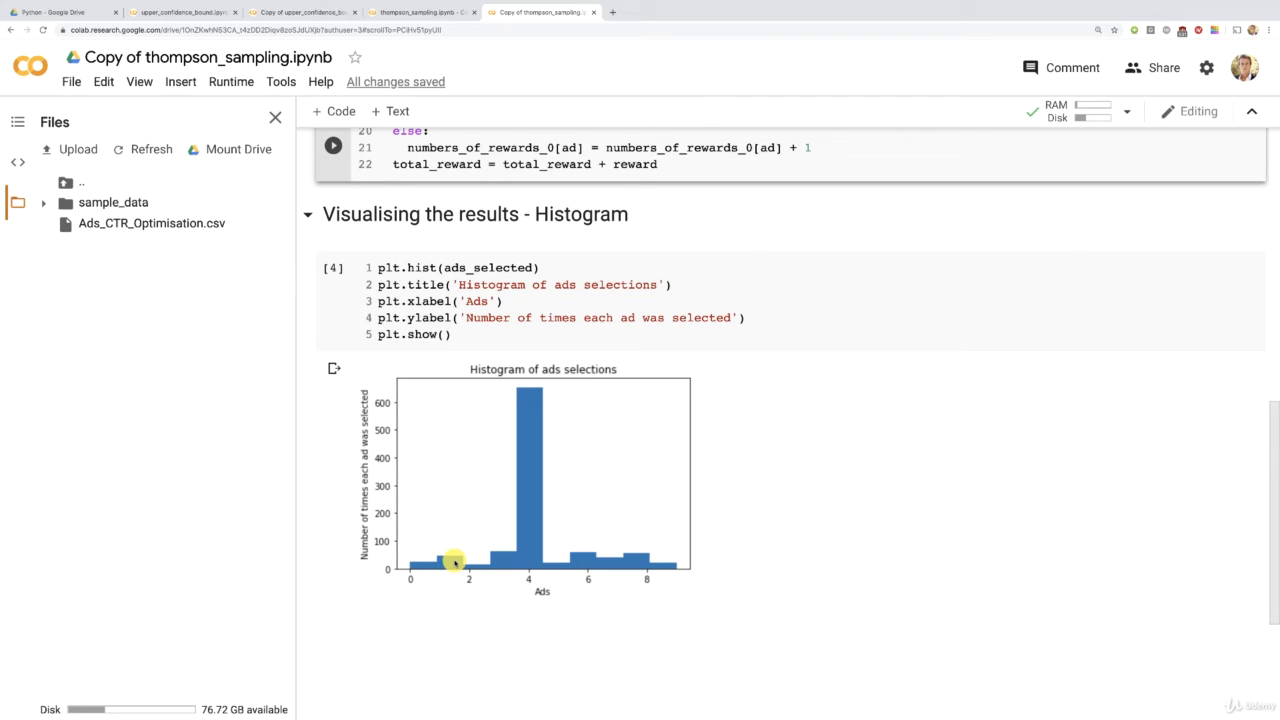
{"action": "mouse_move", "coordinate": [512, 576]}
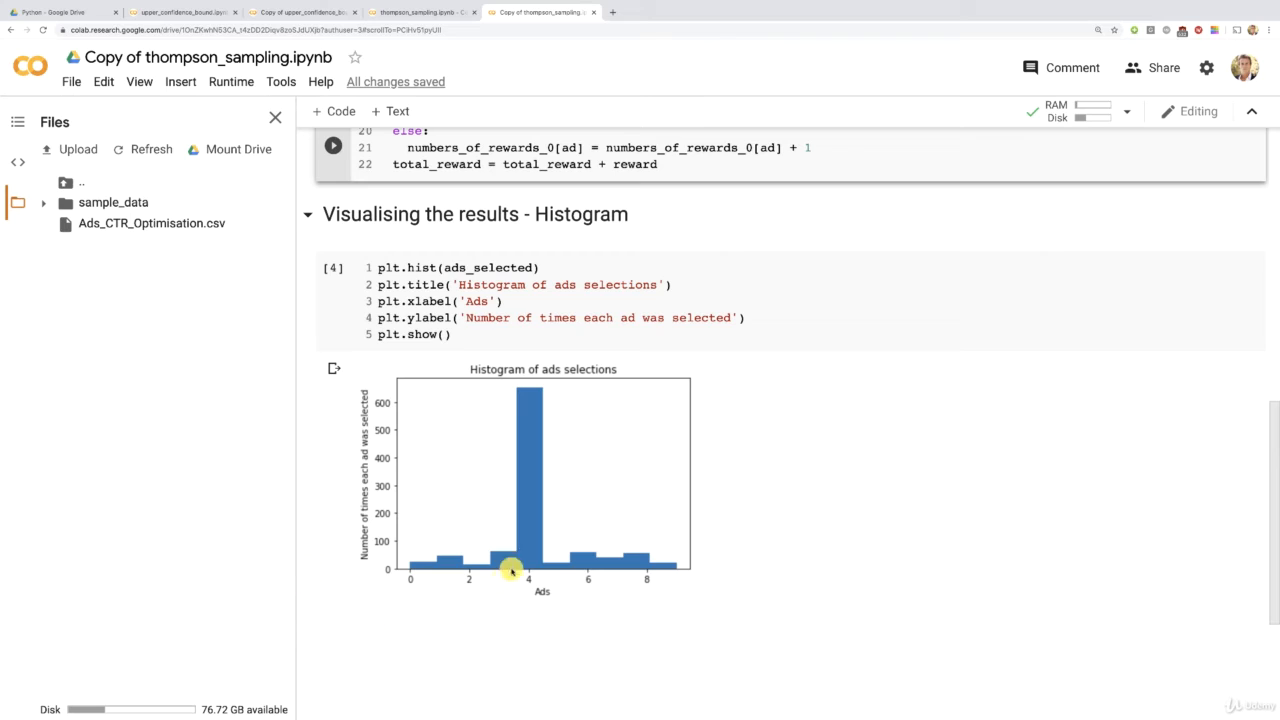
{"action": "mouse_move", "coordinate": [528, 584]}
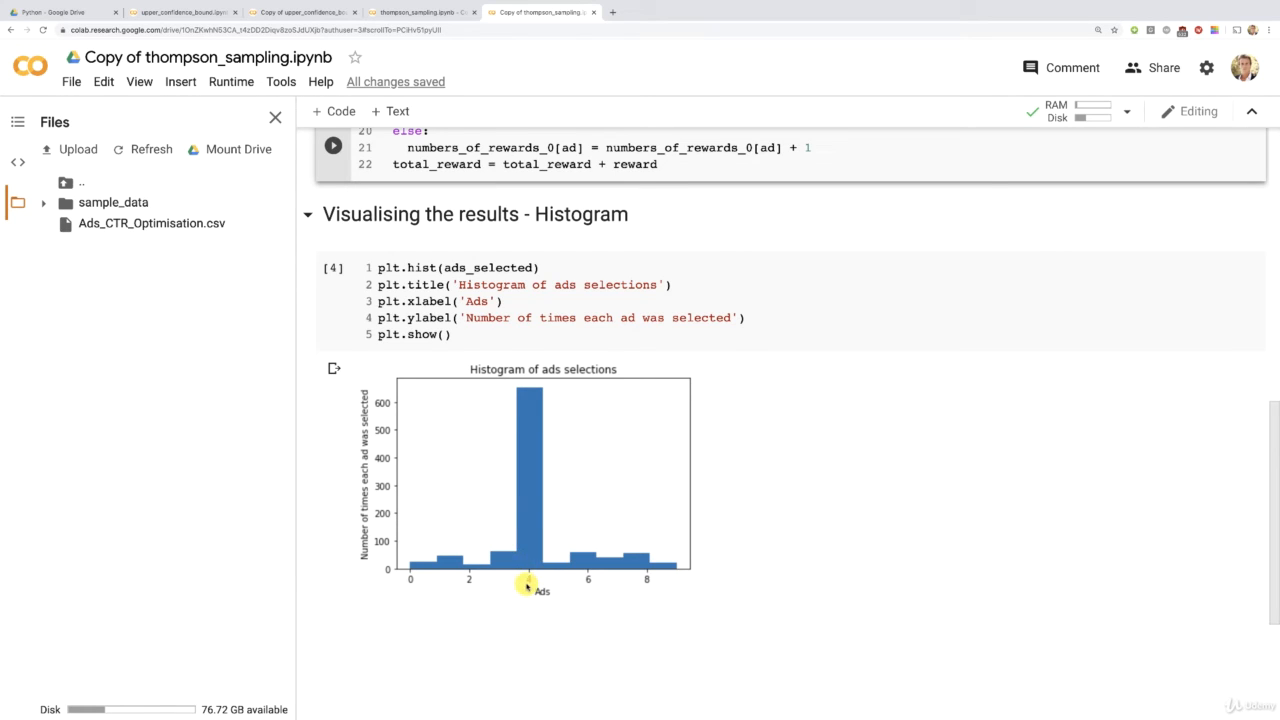
{"action": "mouse_move", "coordinate": [408, 590]}
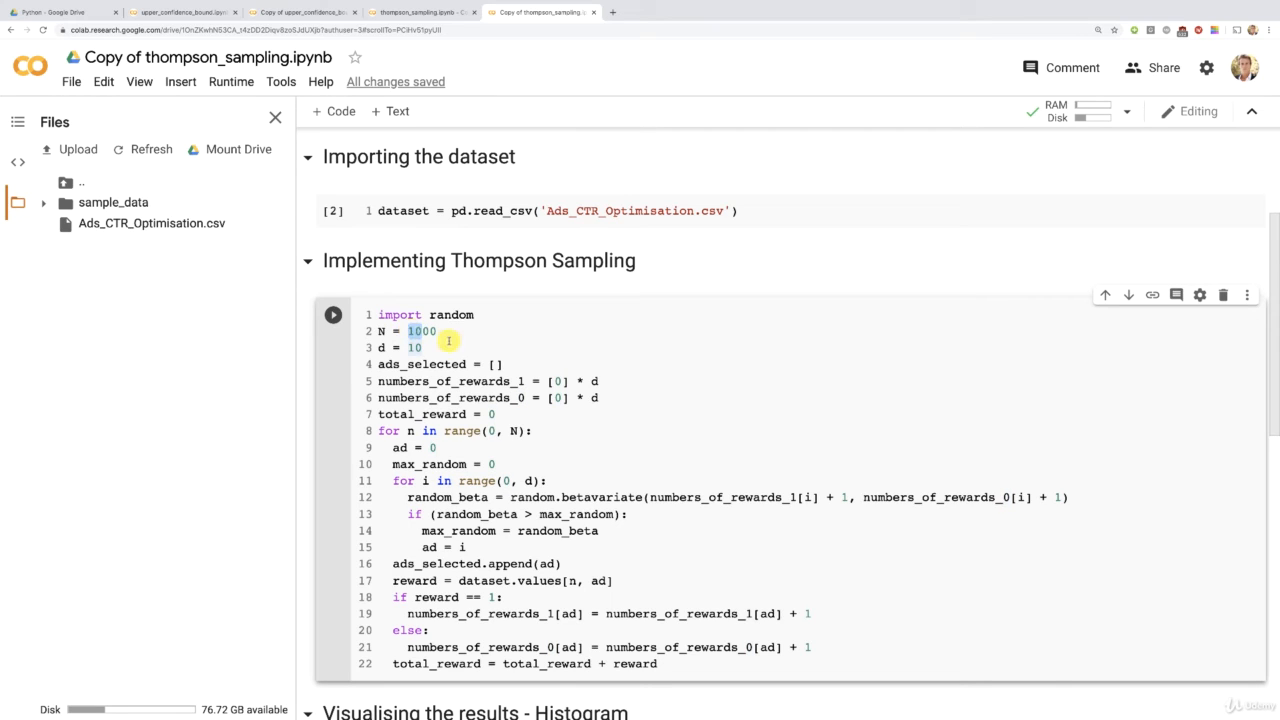
Set N = 500 and Restart and run all, confirming YES, with ad 4 still most selected
{"action": "type", "text": "500"}
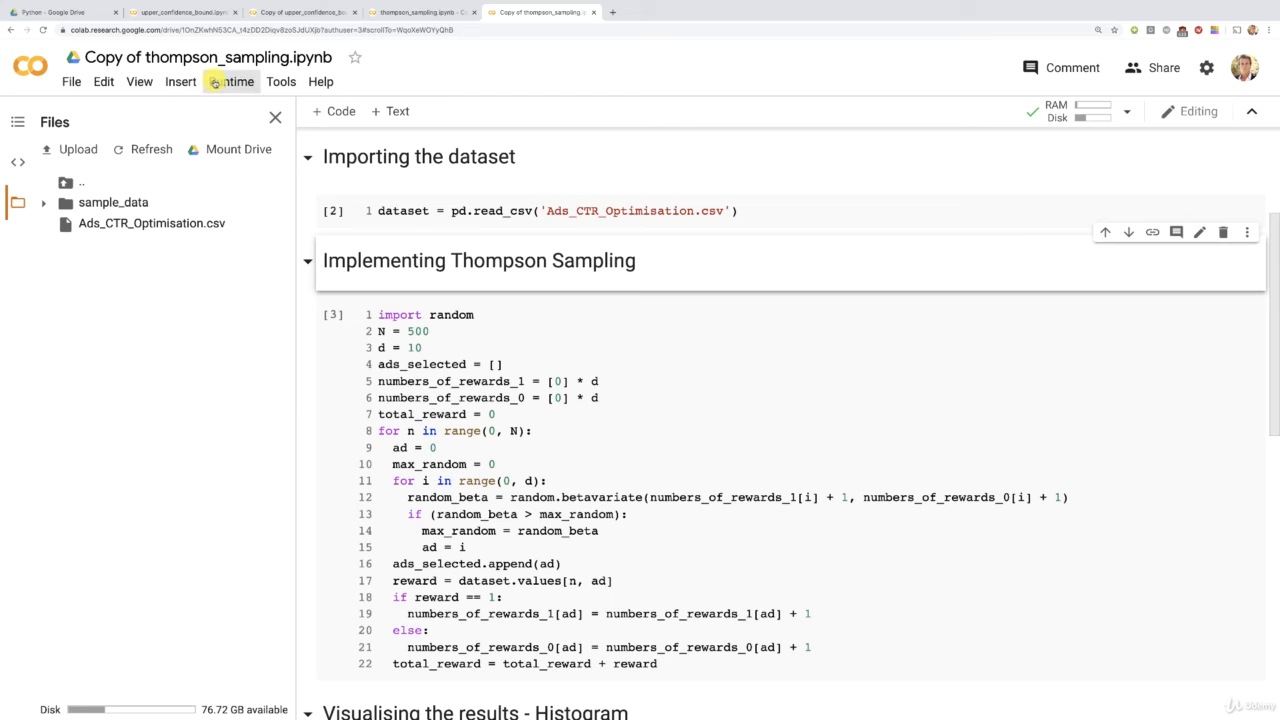
{"action": "left_click", "coordinate": [232, 80]}
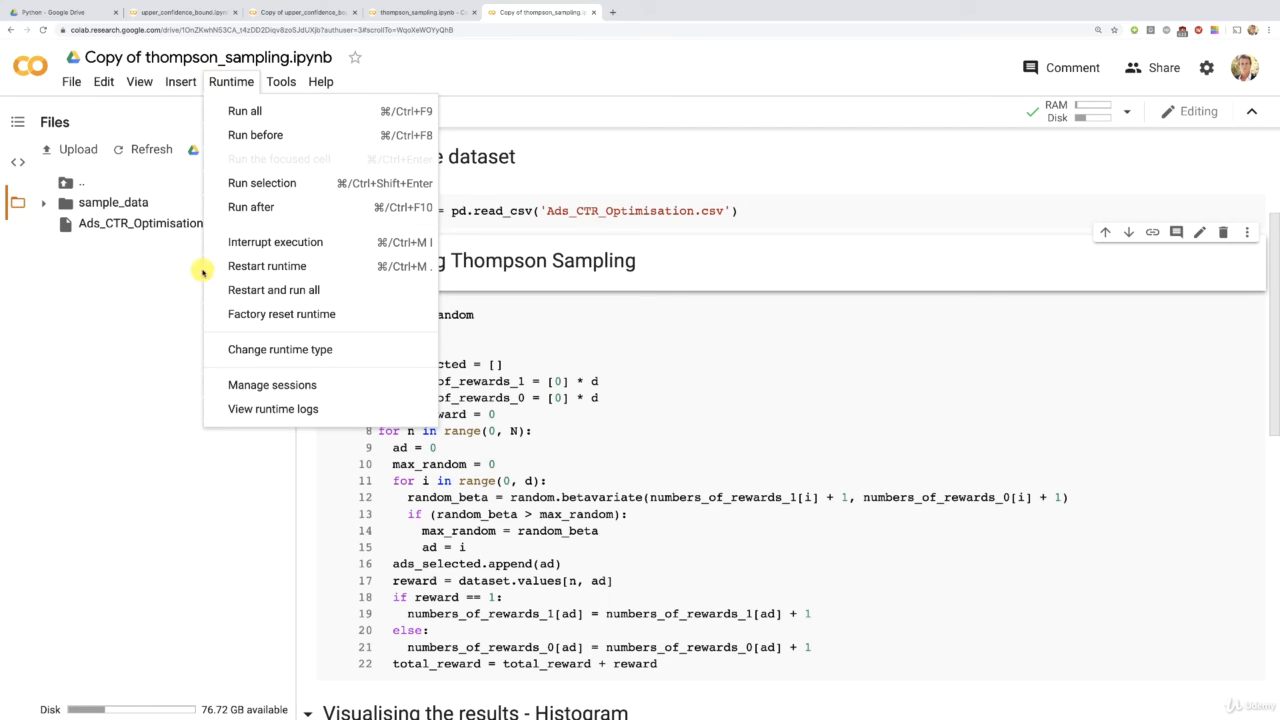
{"action": "mouse_move", "coordinate": [272, 290]}
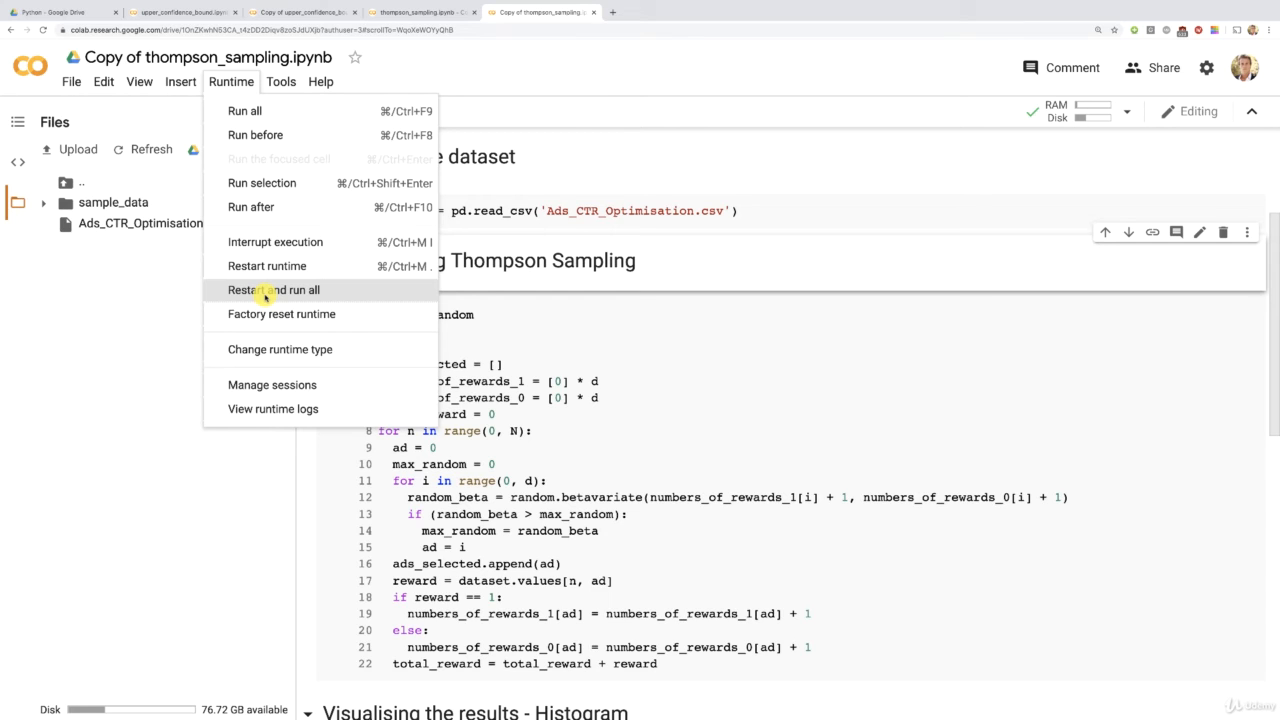
{"action": "left_click", "coordinate": [272, 288]}
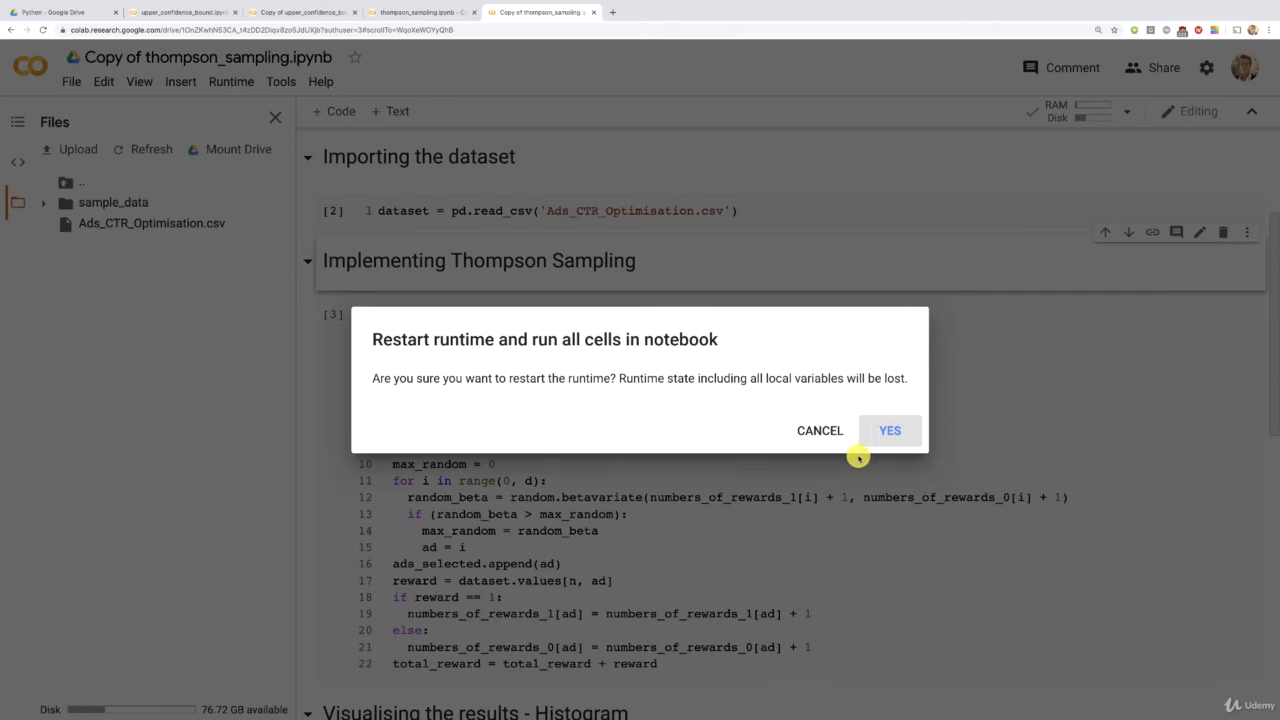
{"action": "left_click", "coordinate": [888, 430]}
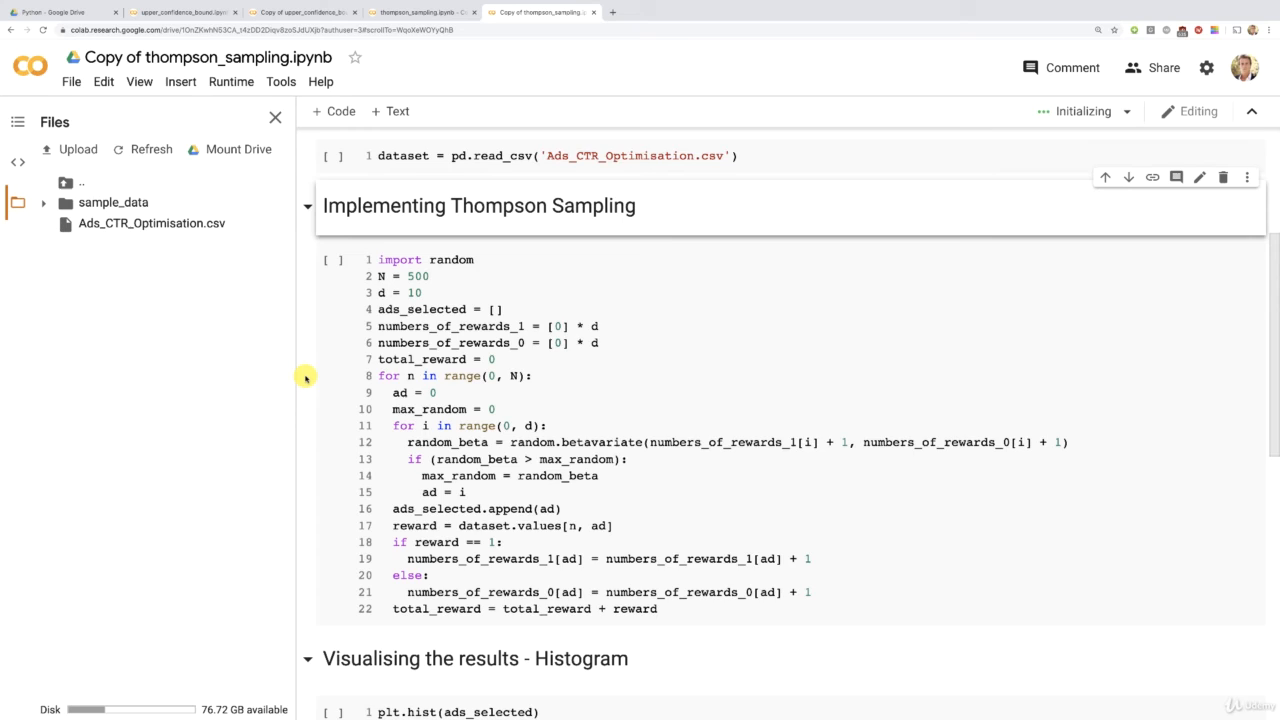
{"action": "scroll", "scroll_direction": "down", "scroll_amount": 3}
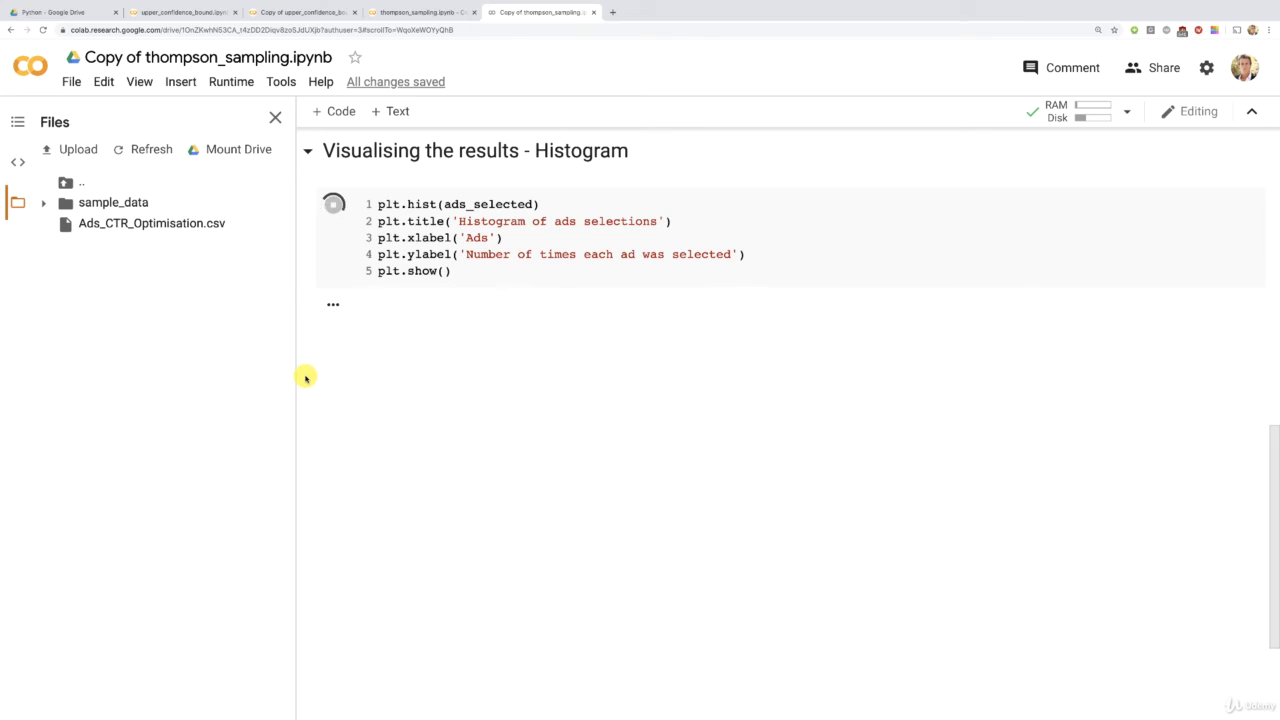
{"action": "left_click", "coordinate": [334, 204]}
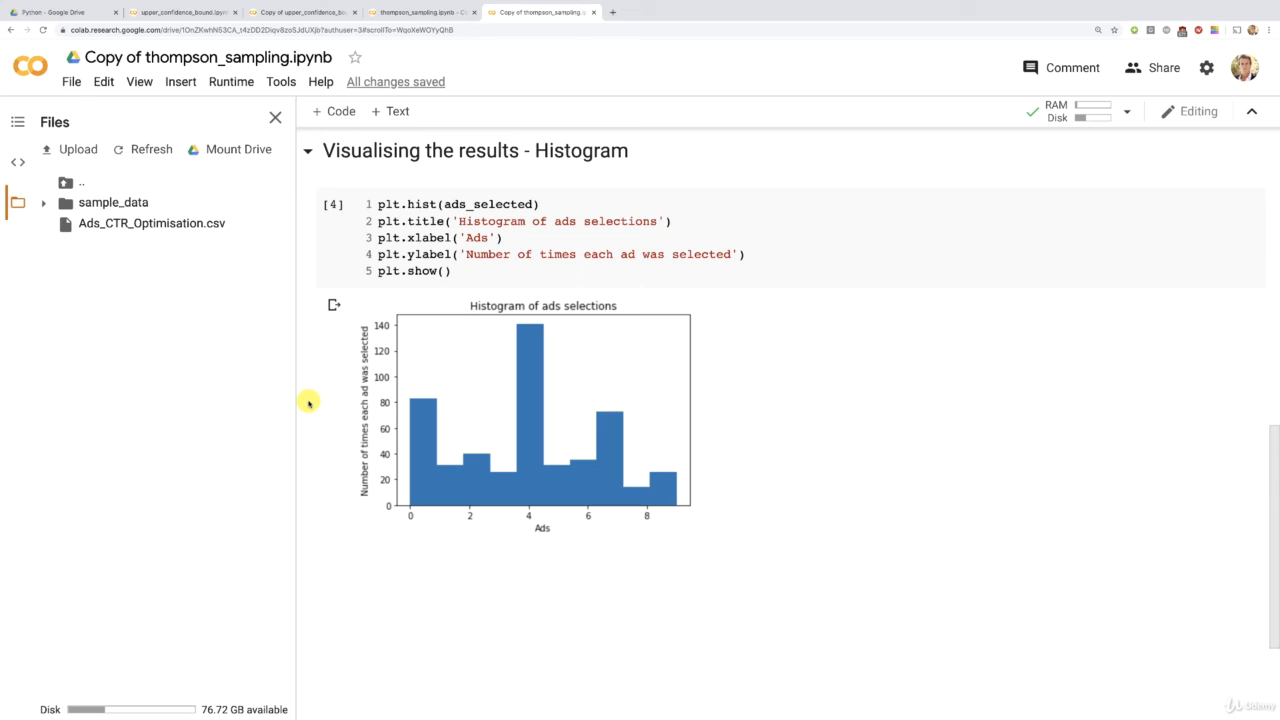
{"action": "mouse_move", "coordinate": [308, 424]}
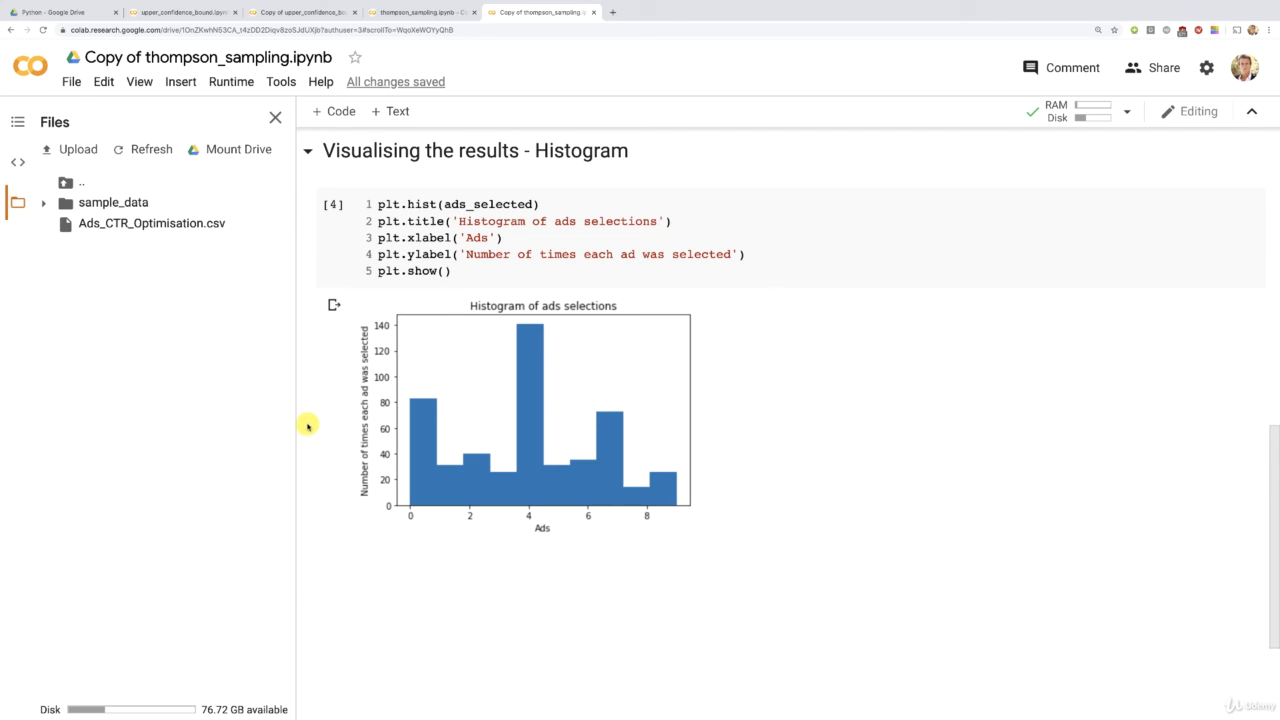
{"action": "mouse_move", "coordinate": [532, 516]}
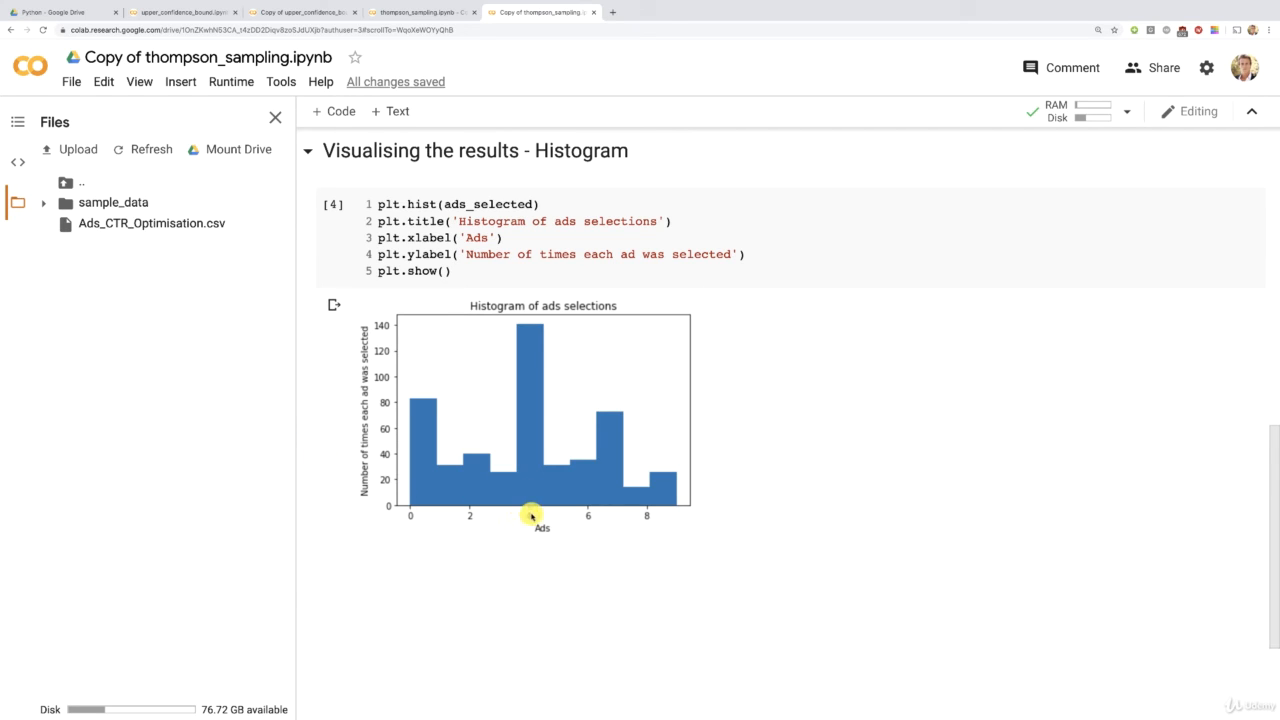
{"action": "mouse_move", "coordinate": [532, 368]}
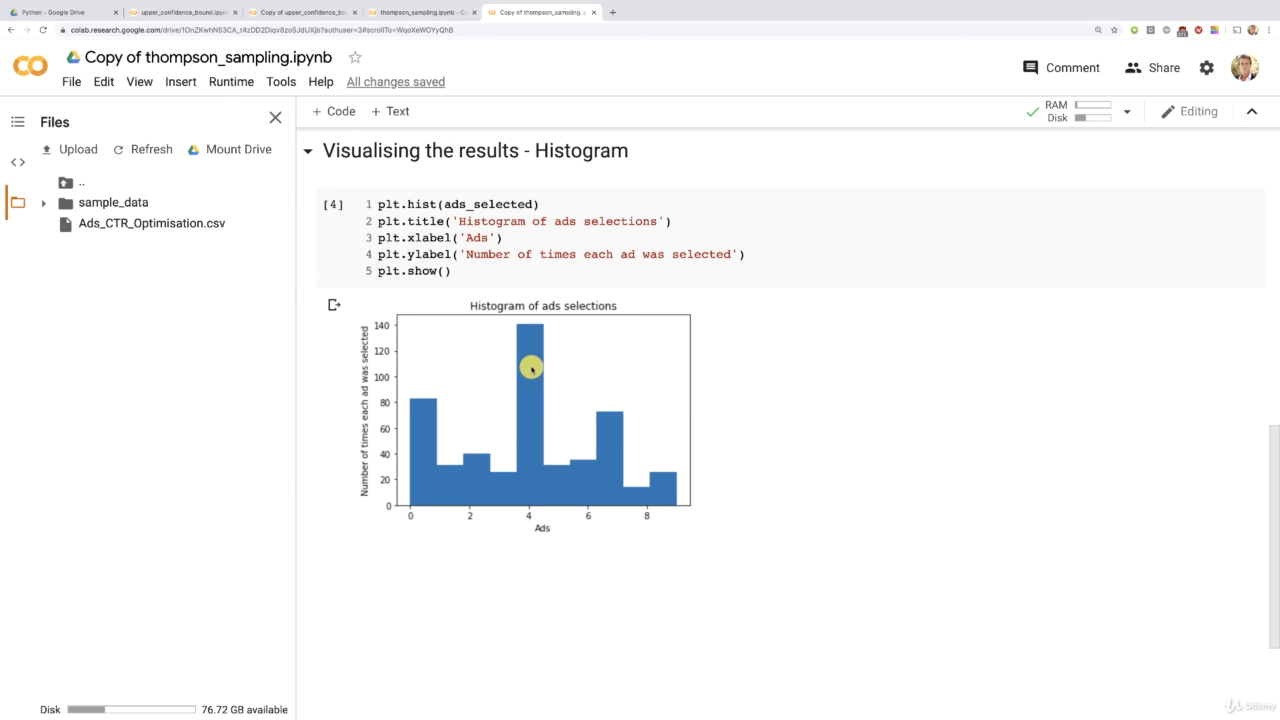
{"action": "mouse_move", "coordinate": [448, 436]}
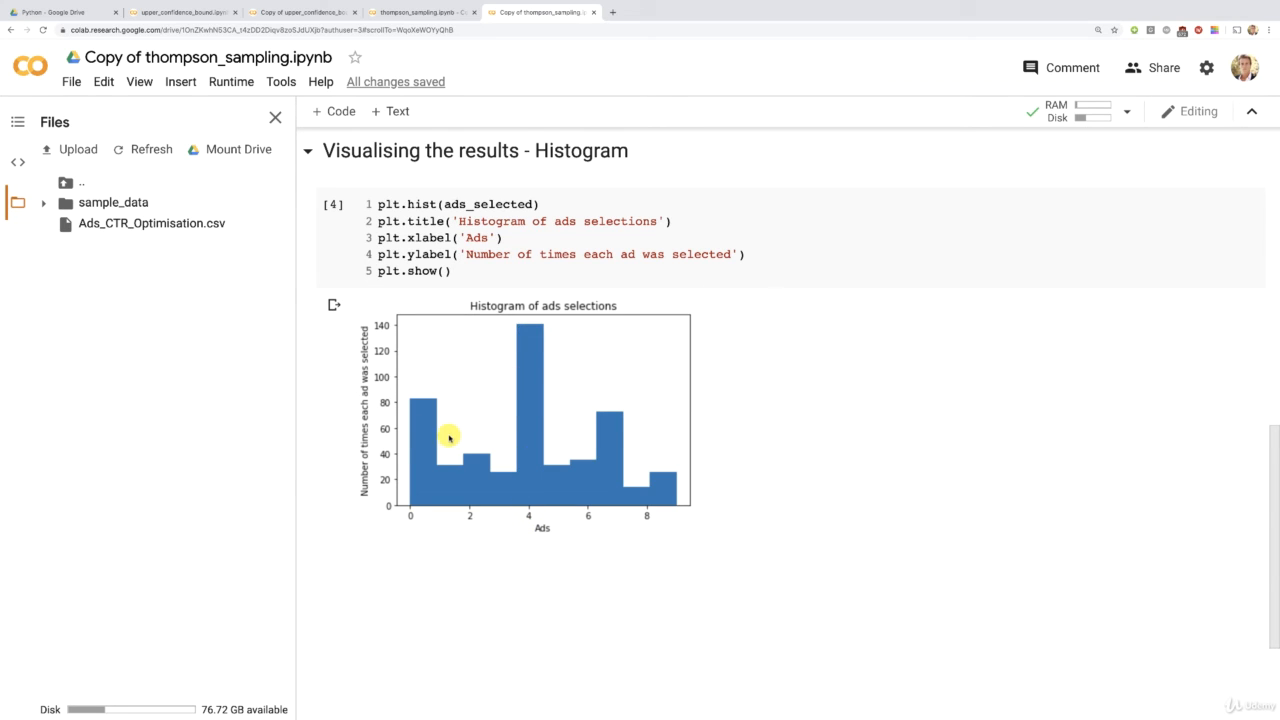
{"action": "mouse_move", "coordinate": [592, 436]}
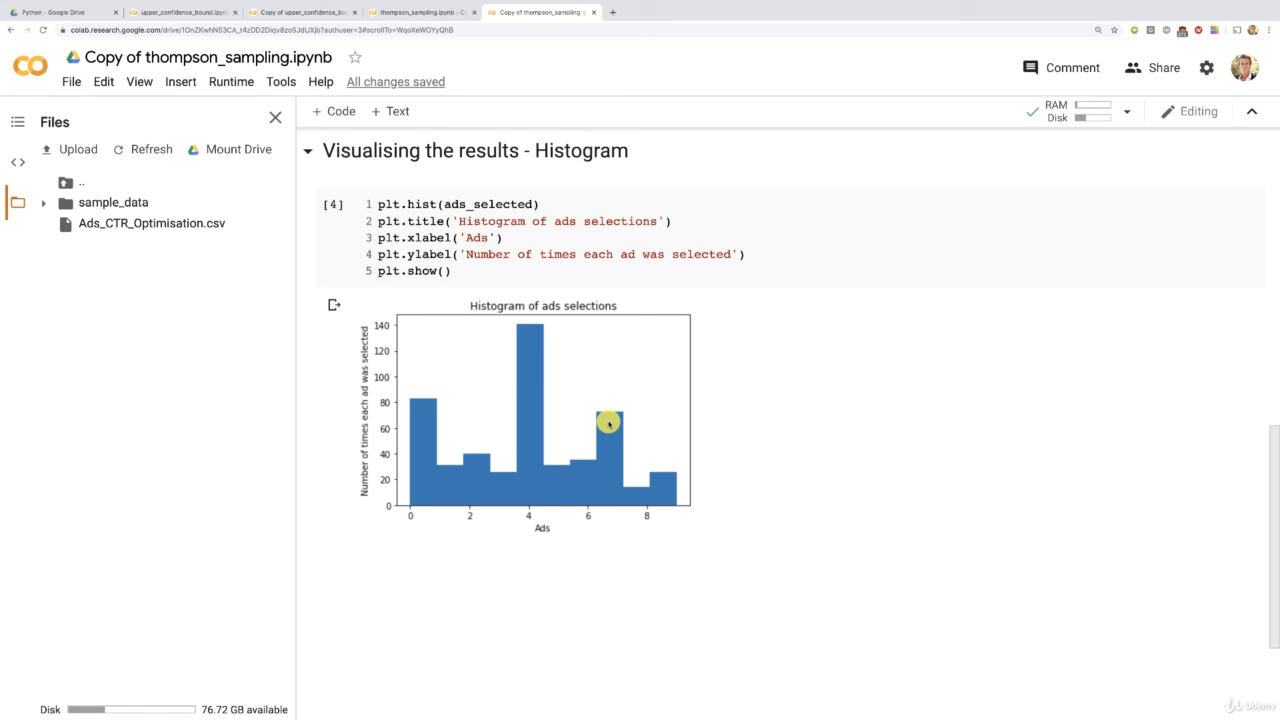
{"action": "mouse_move", "coordinate": [536, 392]}
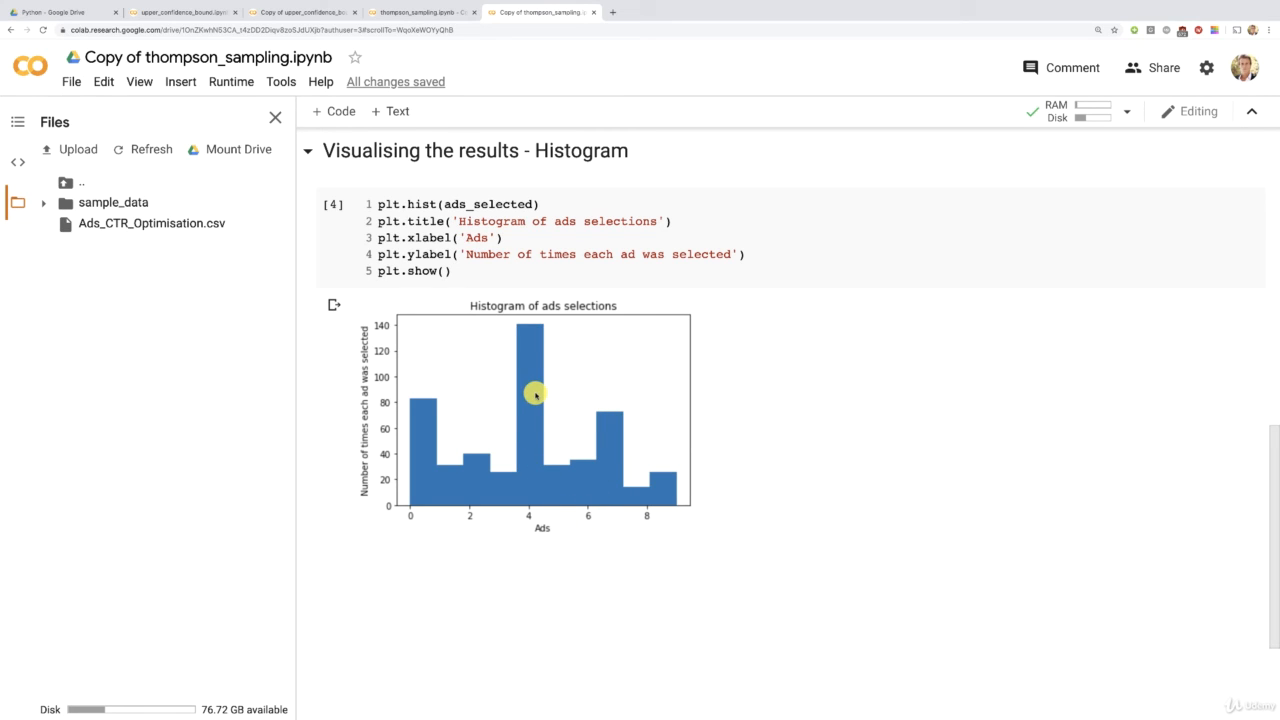